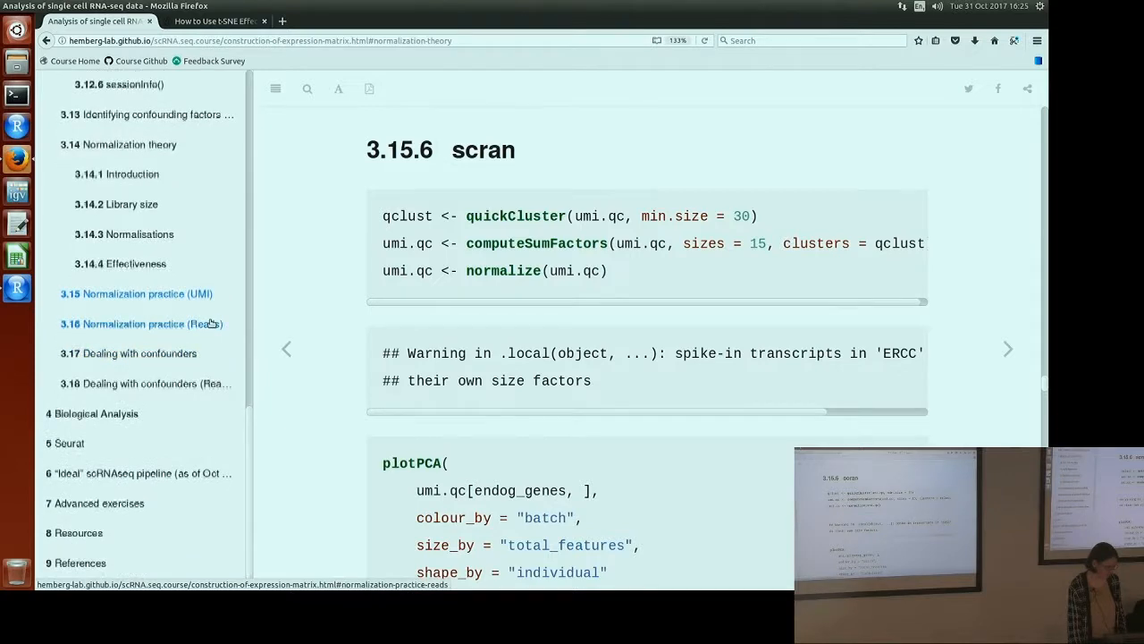
- Jump to '3.16 Normalization practice (Reads)' and scroll to its PCA and cell-wise RLE plots
click(140, 323)
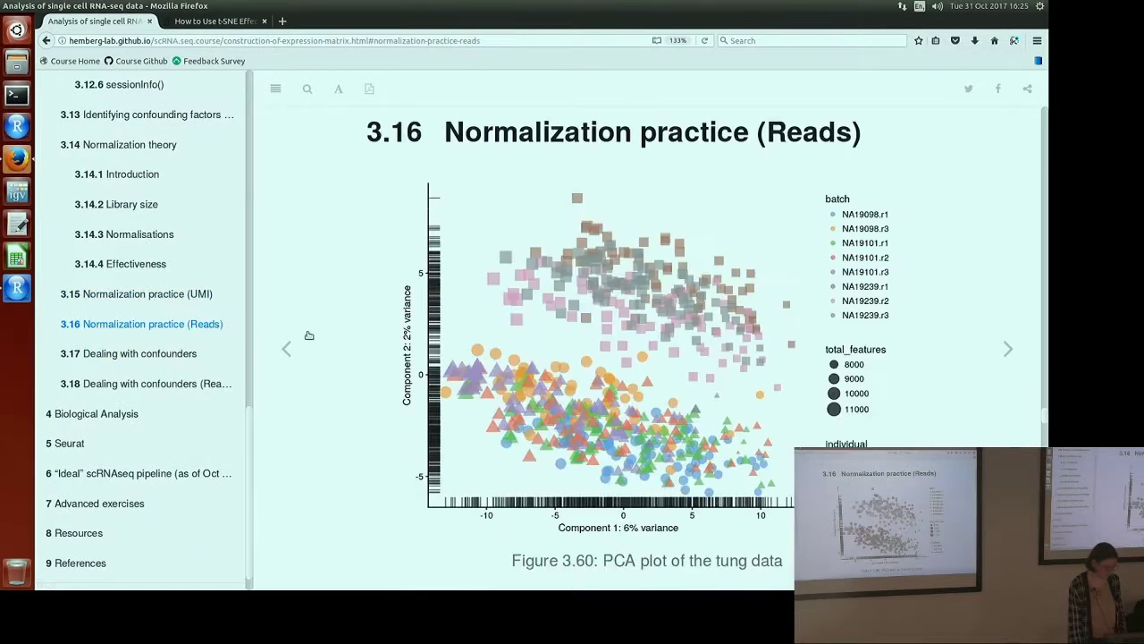
scroll(down, 3)
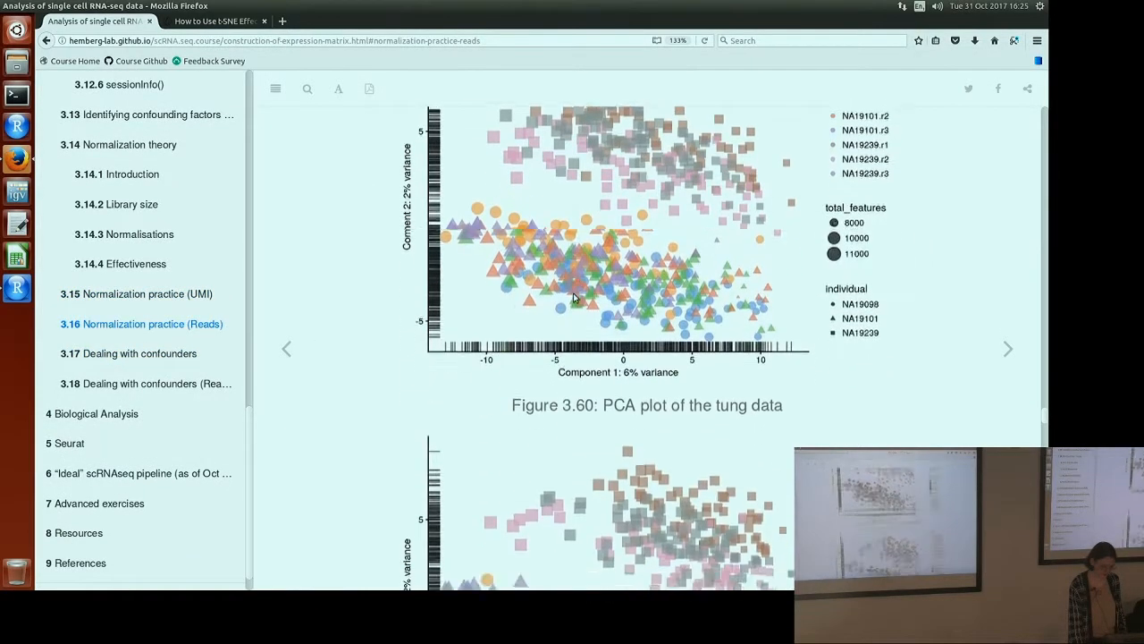
scroll(down, 3)
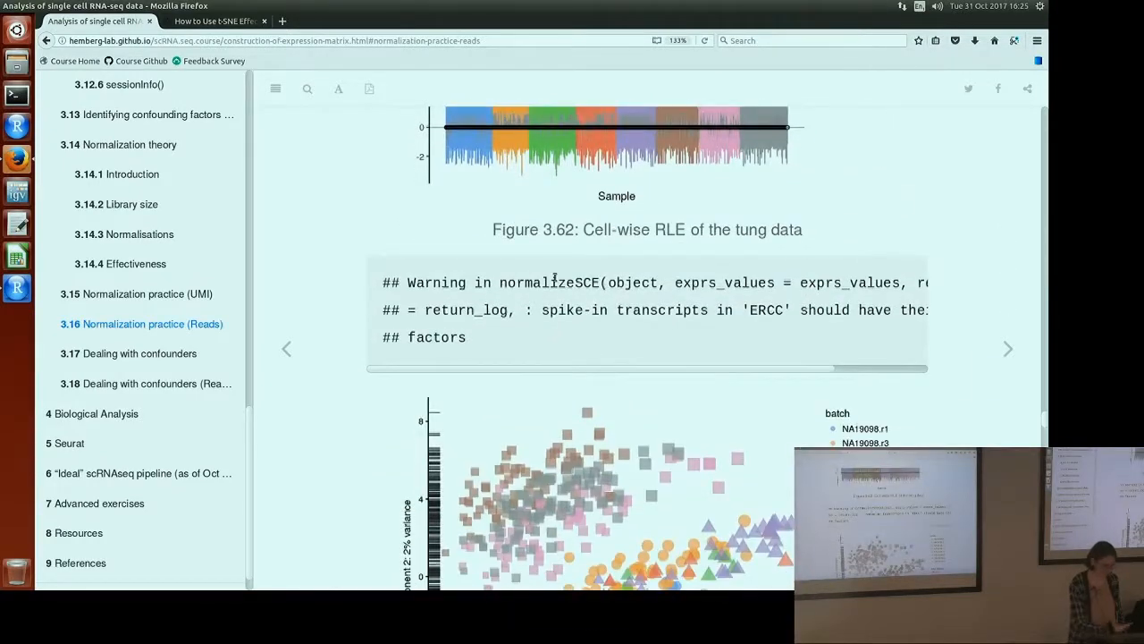
mouse_move(450, 239)
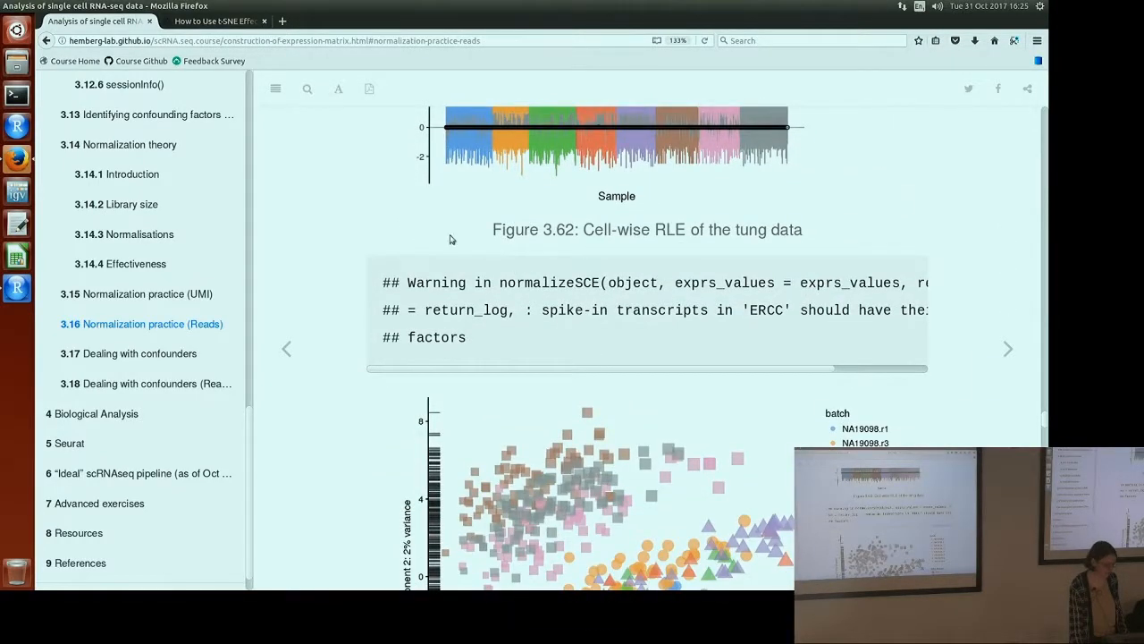
mouse_move(151, 371)
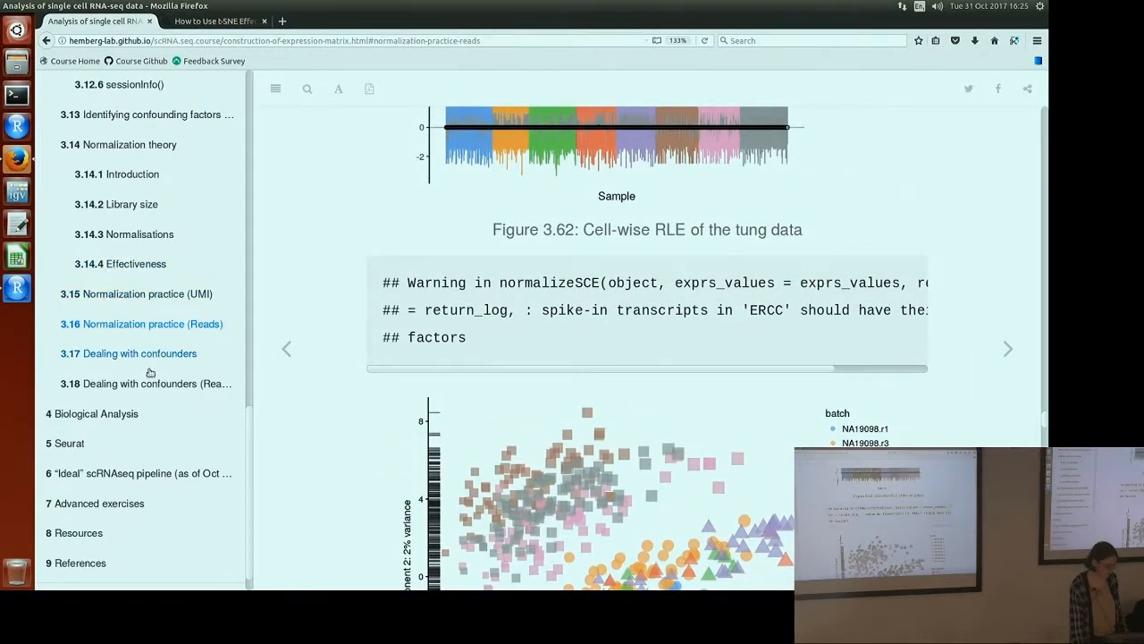
mouse_move(130, 366)
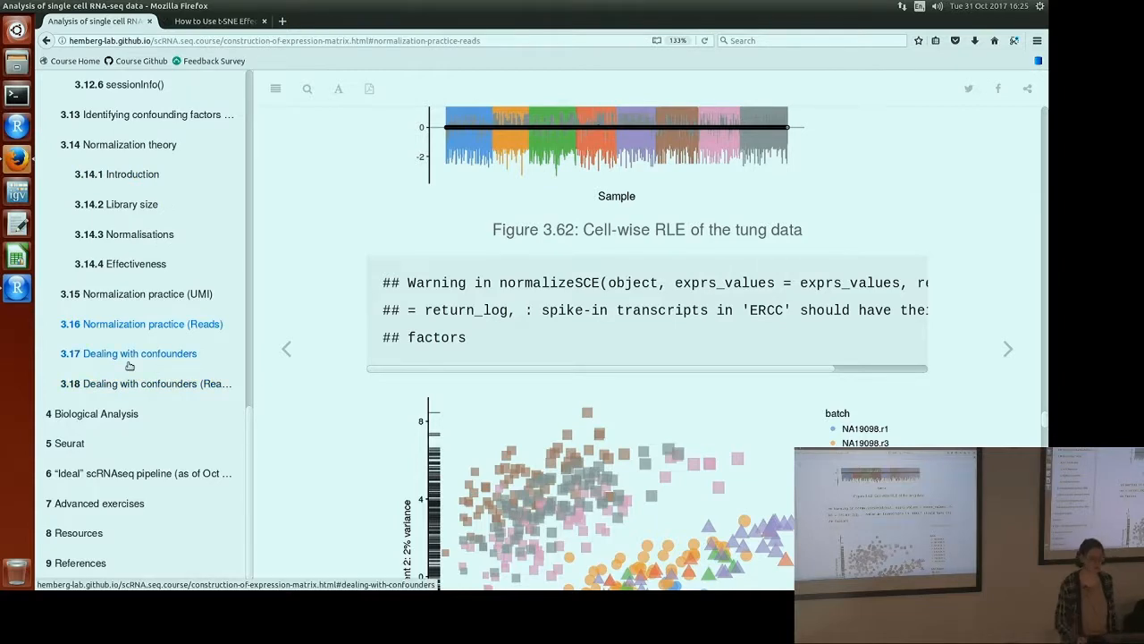
- Scroll the page around the Dealing with confounders introduction
scroll(up, 3)
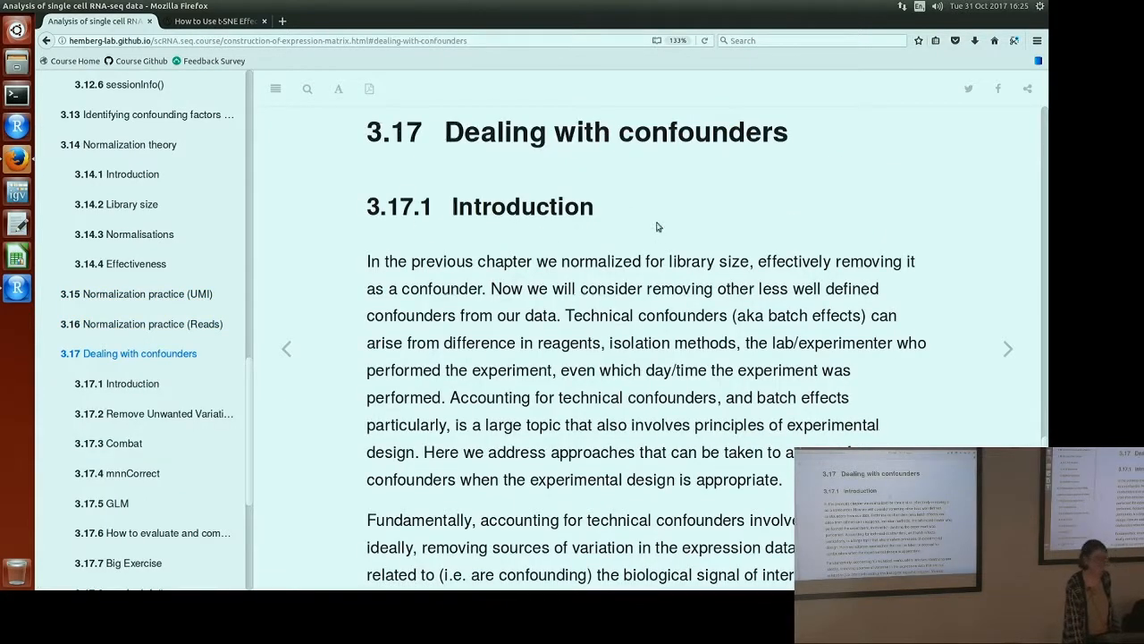
mouse_move(637, 241)
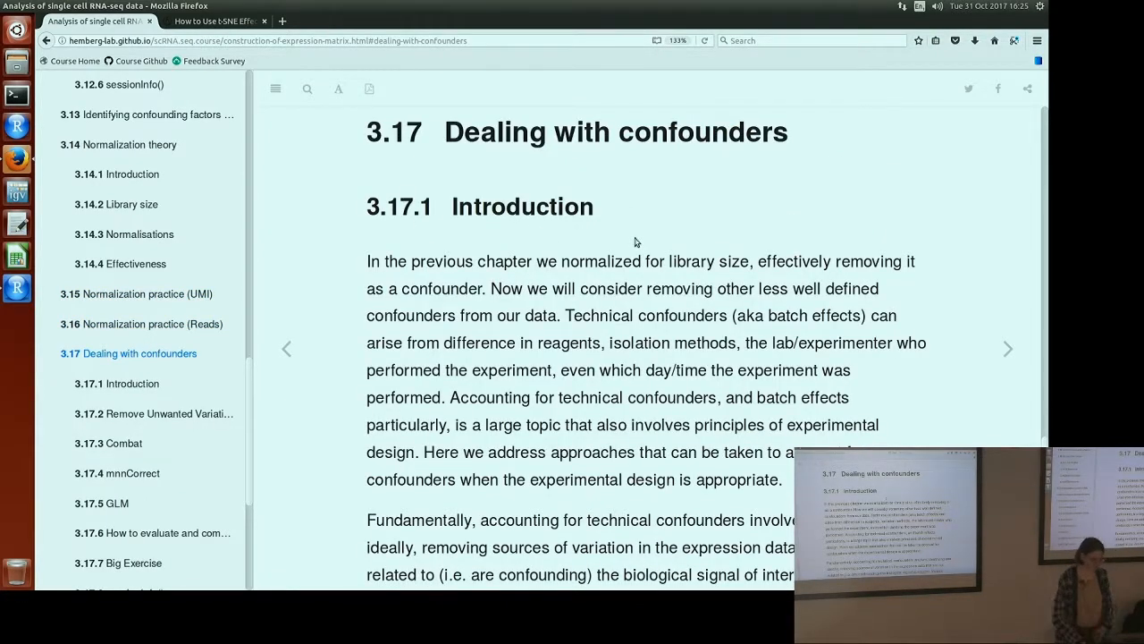
scroll(down, 3)
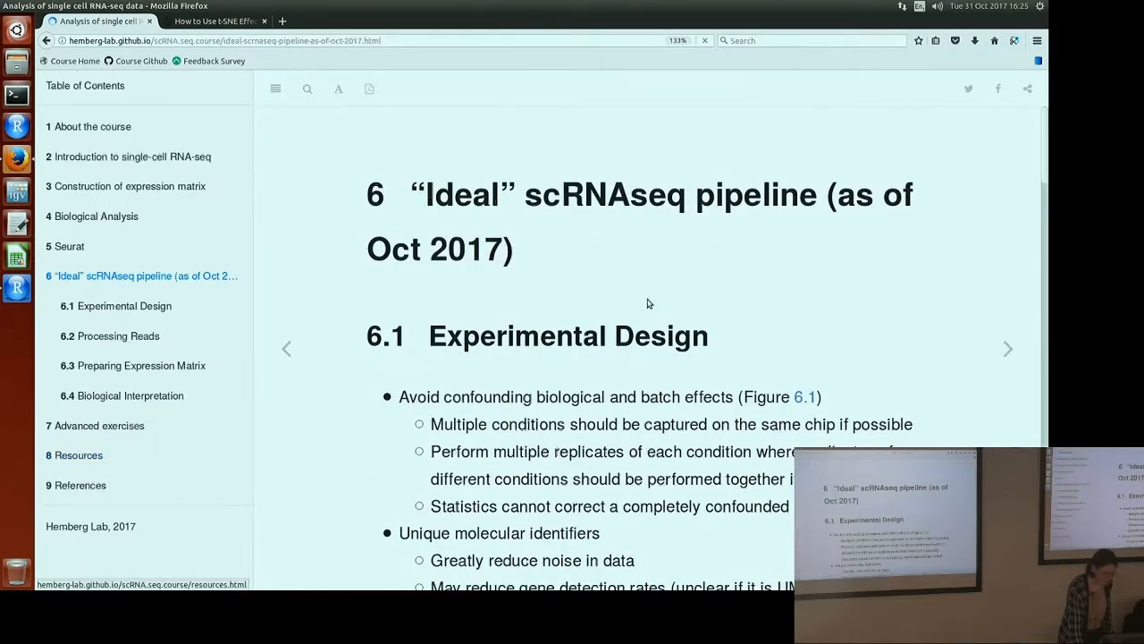
- Scroll down within the Construction of expression matrix chapter
scroll(down, 3)
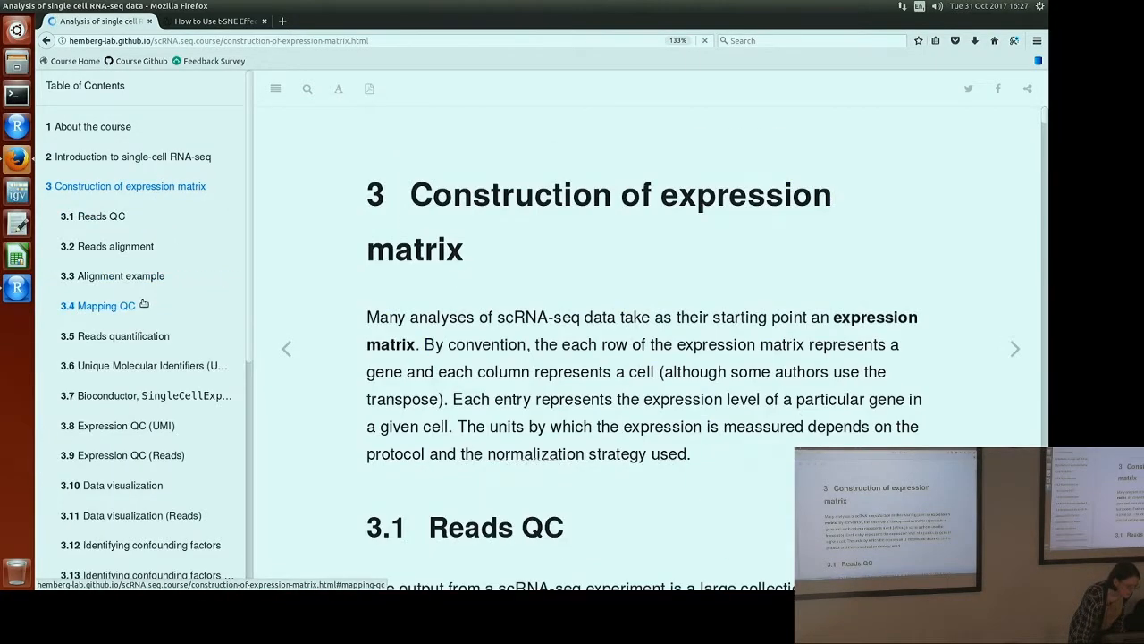
- Jump to '3.17 Dealing with confounders' from the sidebar table of contents
scroll(down, 3)
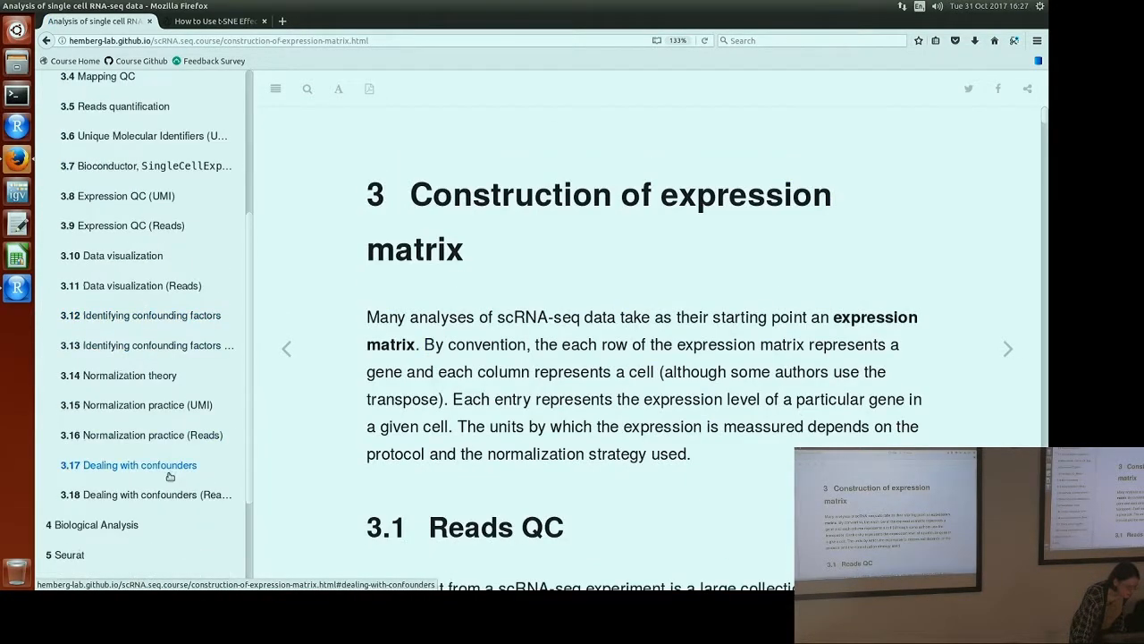
click(136, 465)
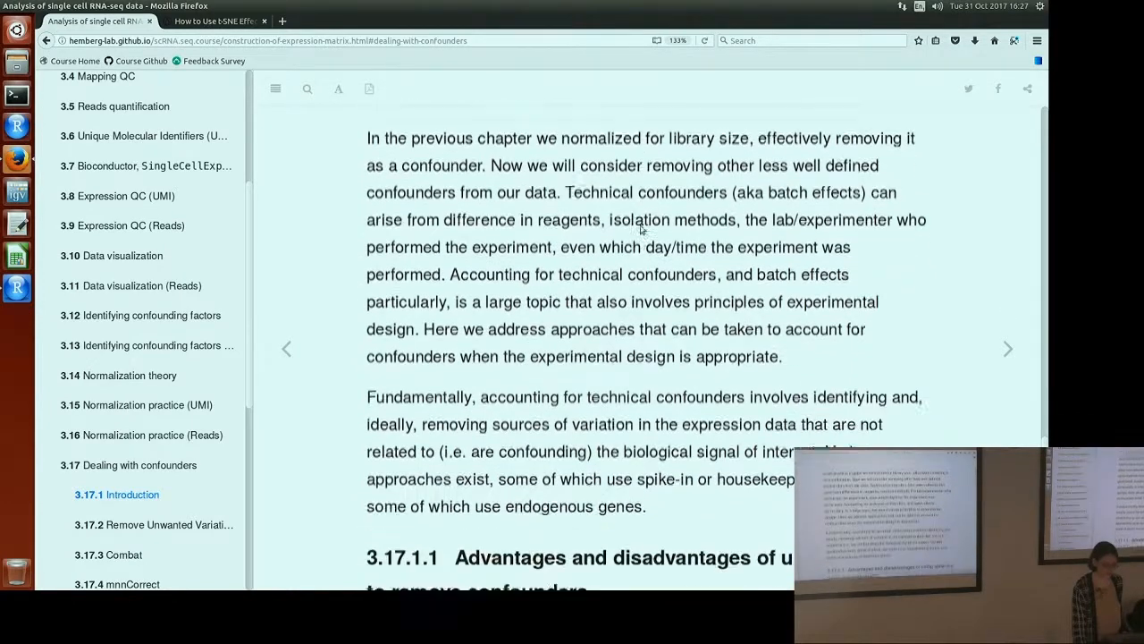
- Scroll down to the '3.17.1.1 Advantages and disadvantages of using spike-ins' subsection
scroll(down, 3)
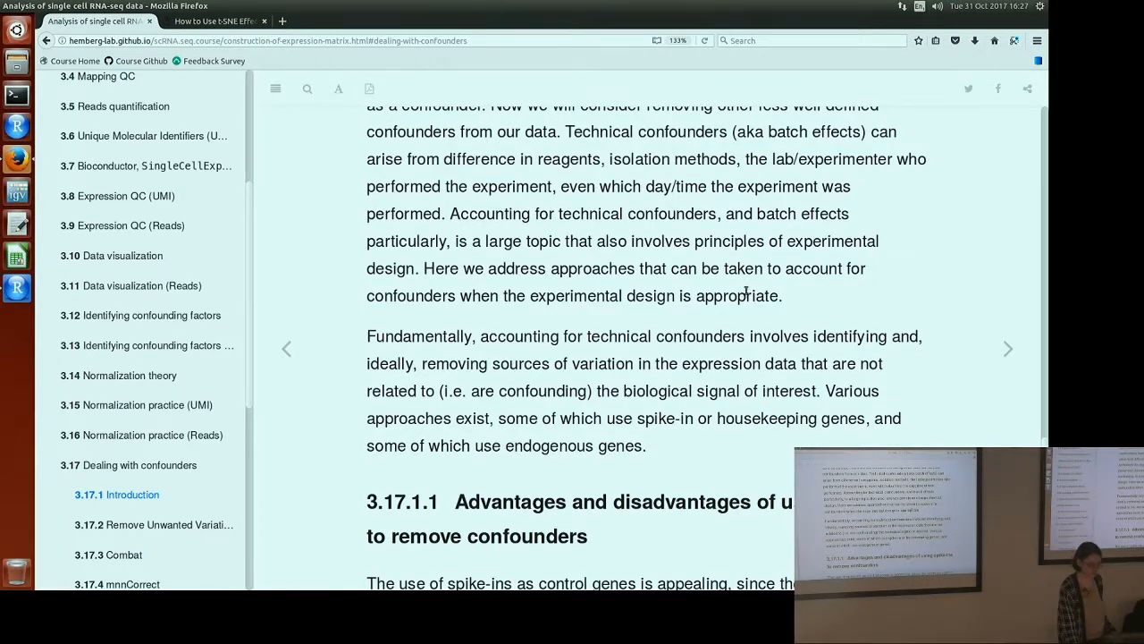
mouse_move(726, 307)
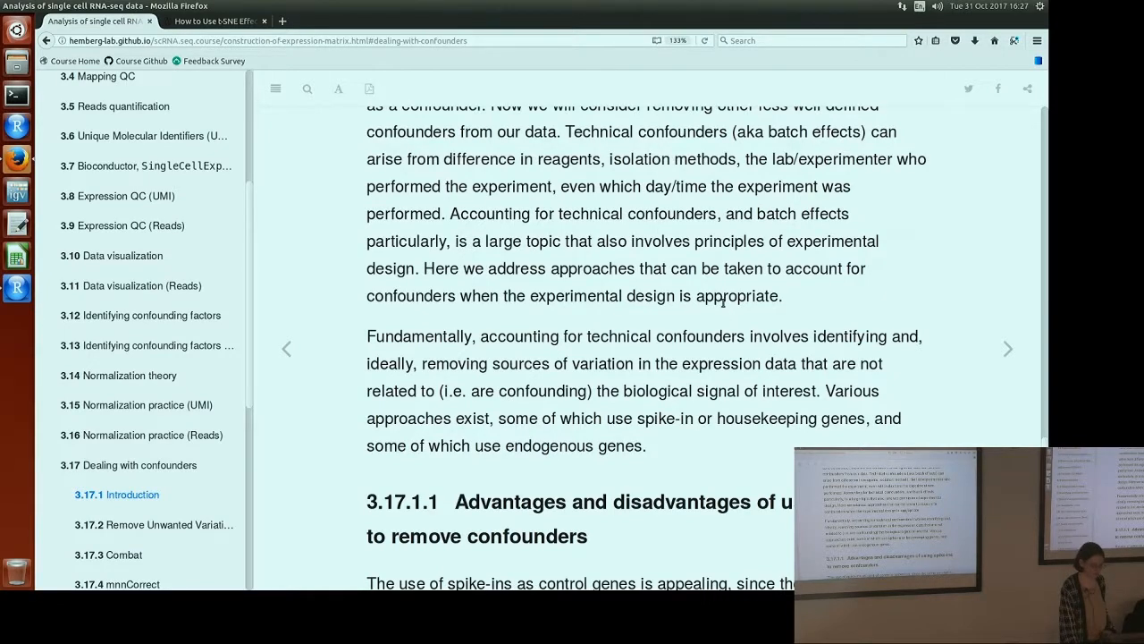
scroll(down, 3)
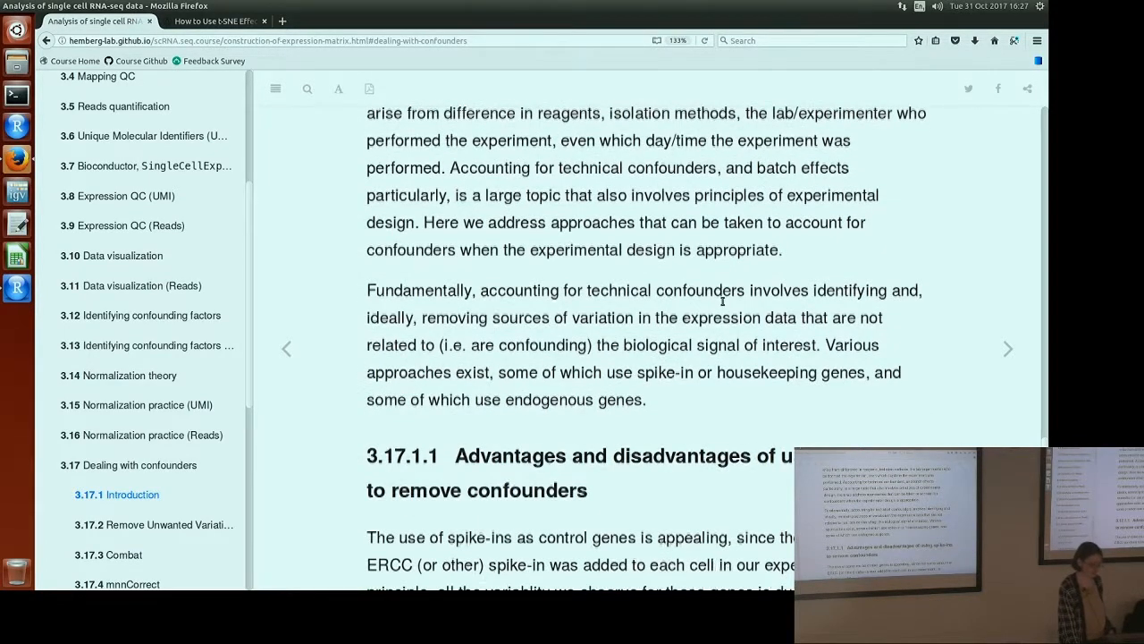
scroll(down, 3)
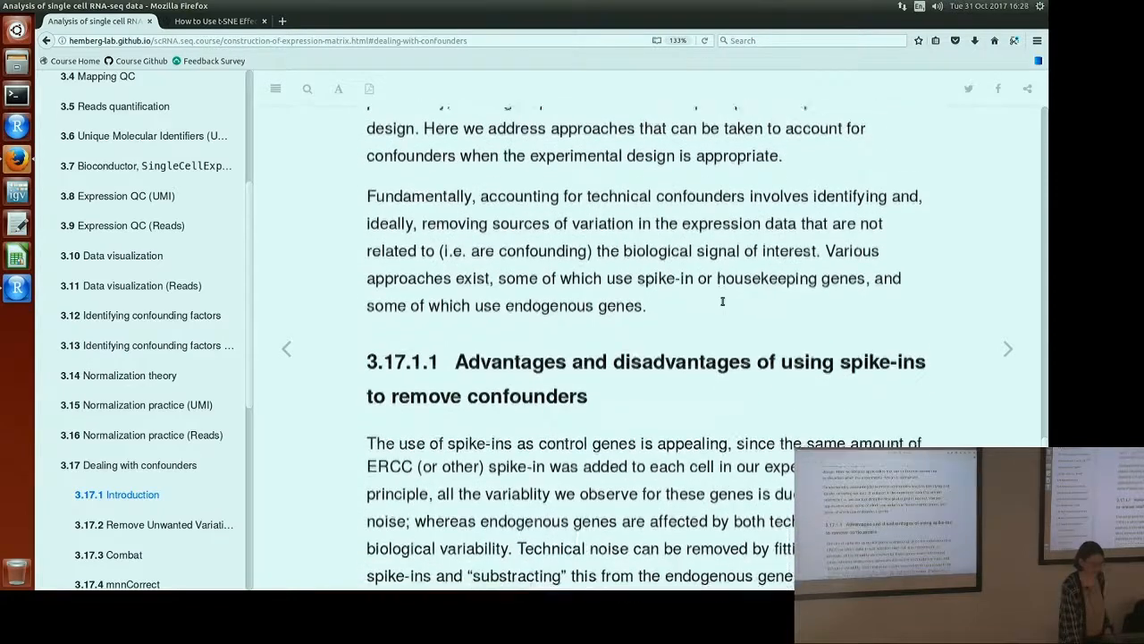
scroll(down, 3)
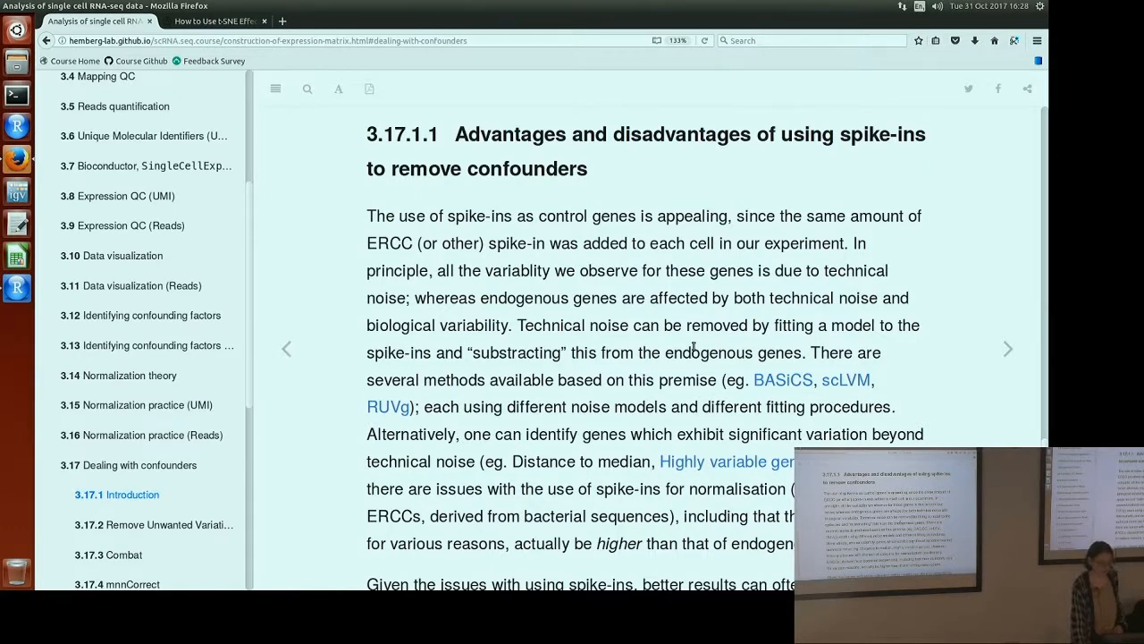
- Scroll through the spike-ins discussion until the library() setup code begins
scroll(down, 3)
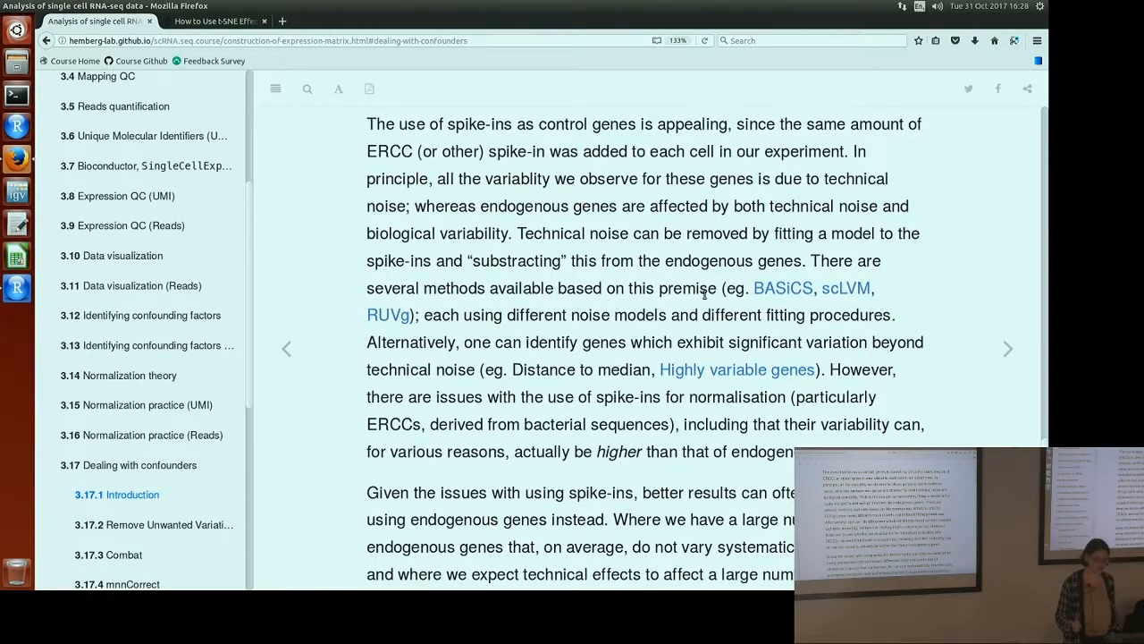
scroll(down, 3)
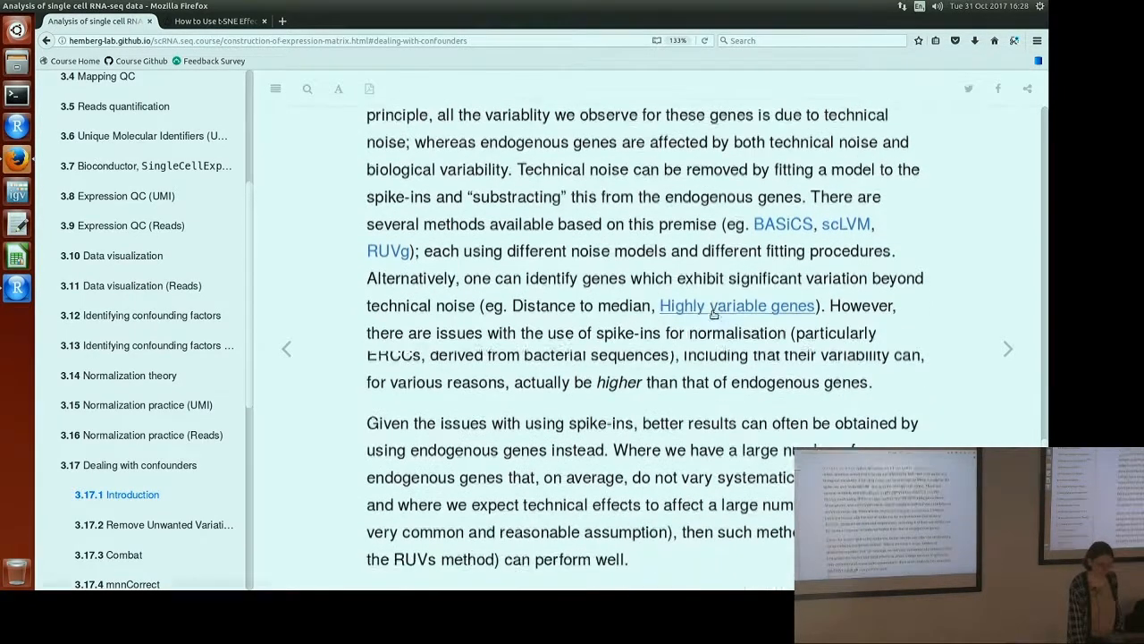
scroll(down, 3)
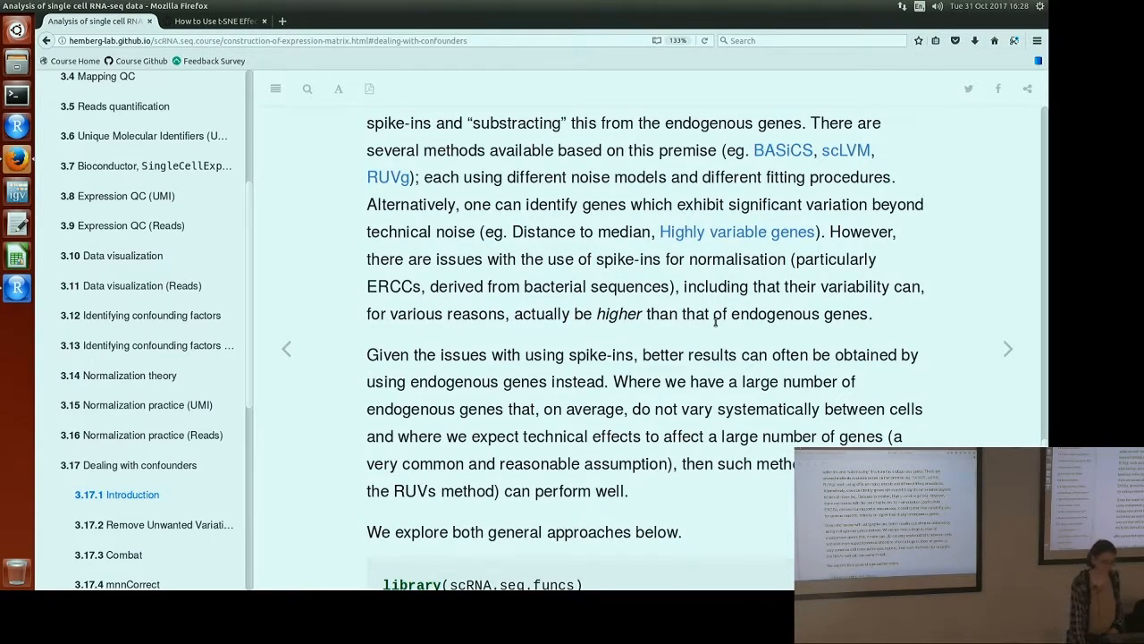
mouse_move(726, 284)
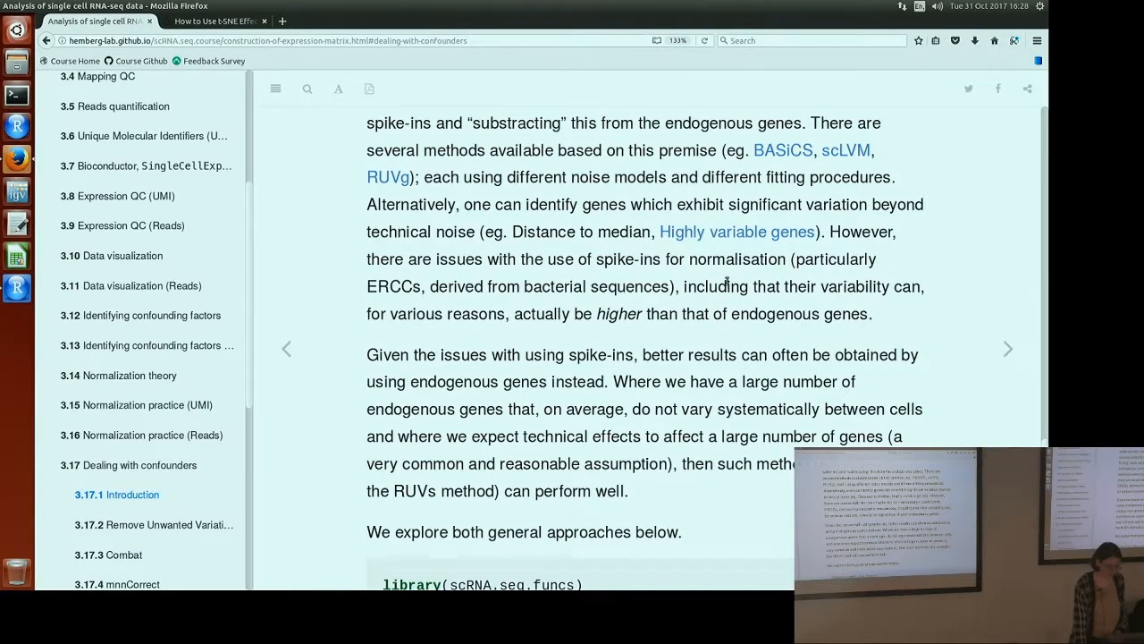
scroll(down, 3)
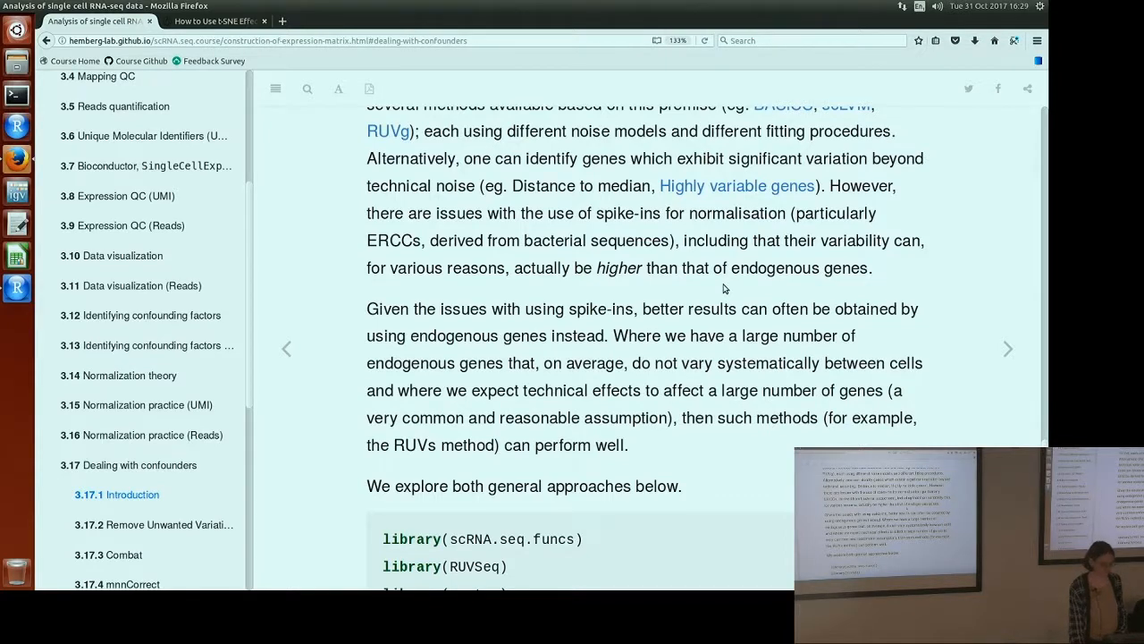
scroll(down, 3)
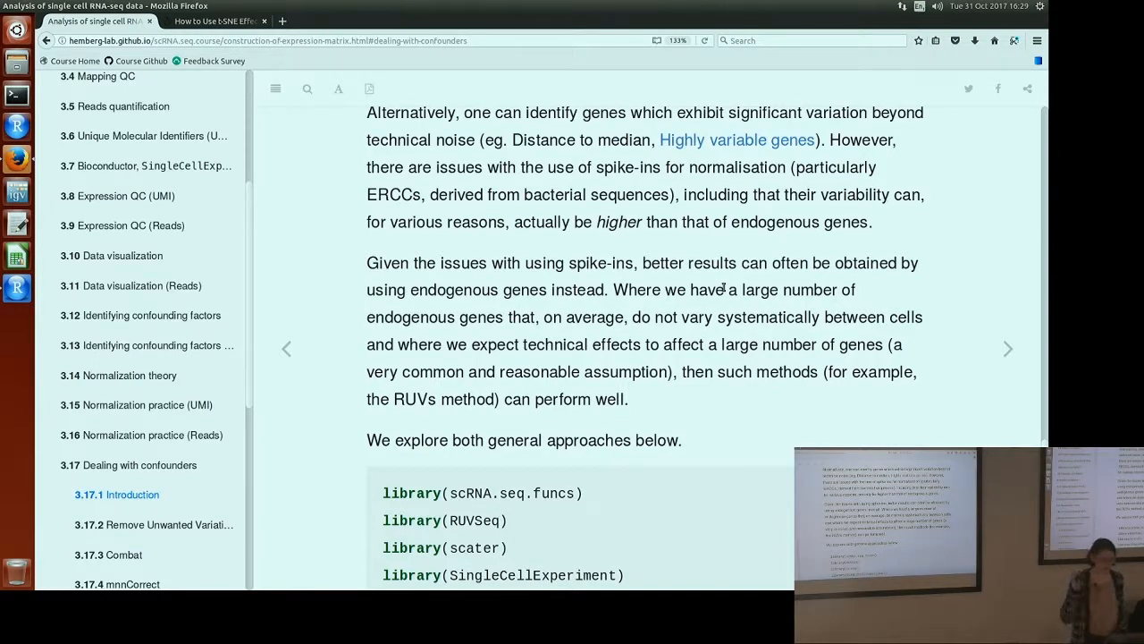
mouse_move(755, 252)
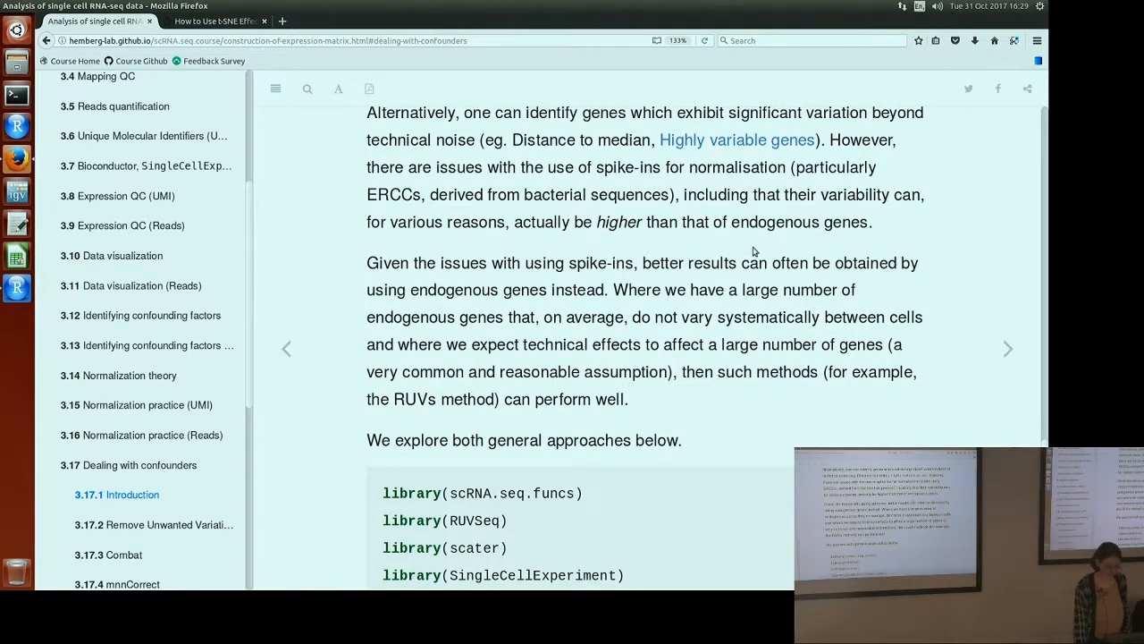
- Scroll past the setup and normalize code to the '3.17.2 Remove Unwanted Variation' heading
scroll(down, 3)
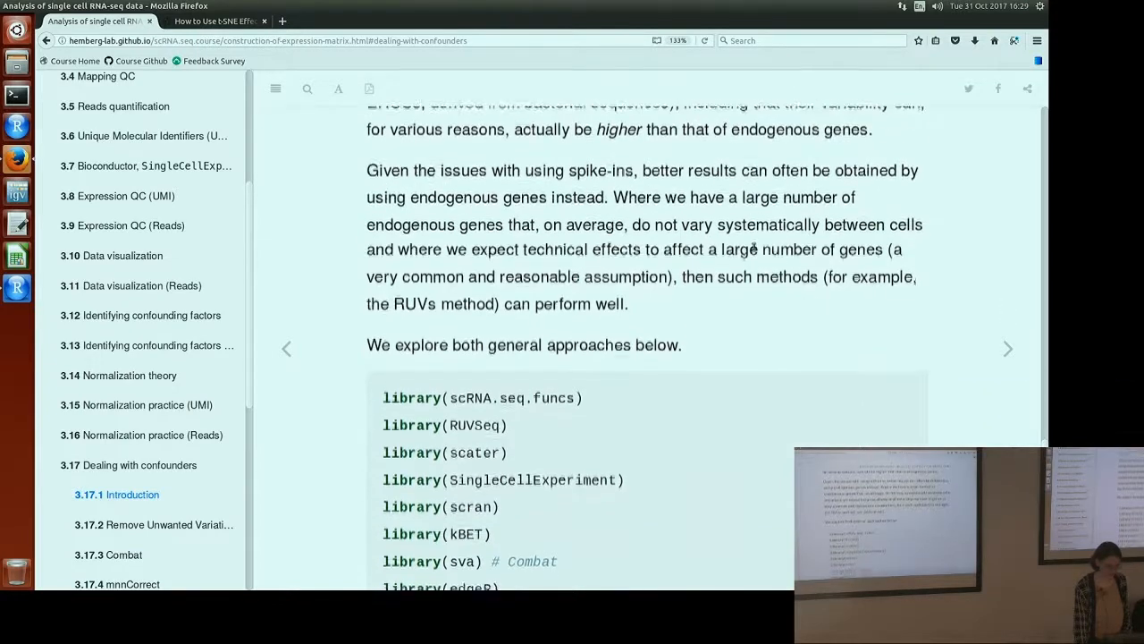
scroll(down, 3)
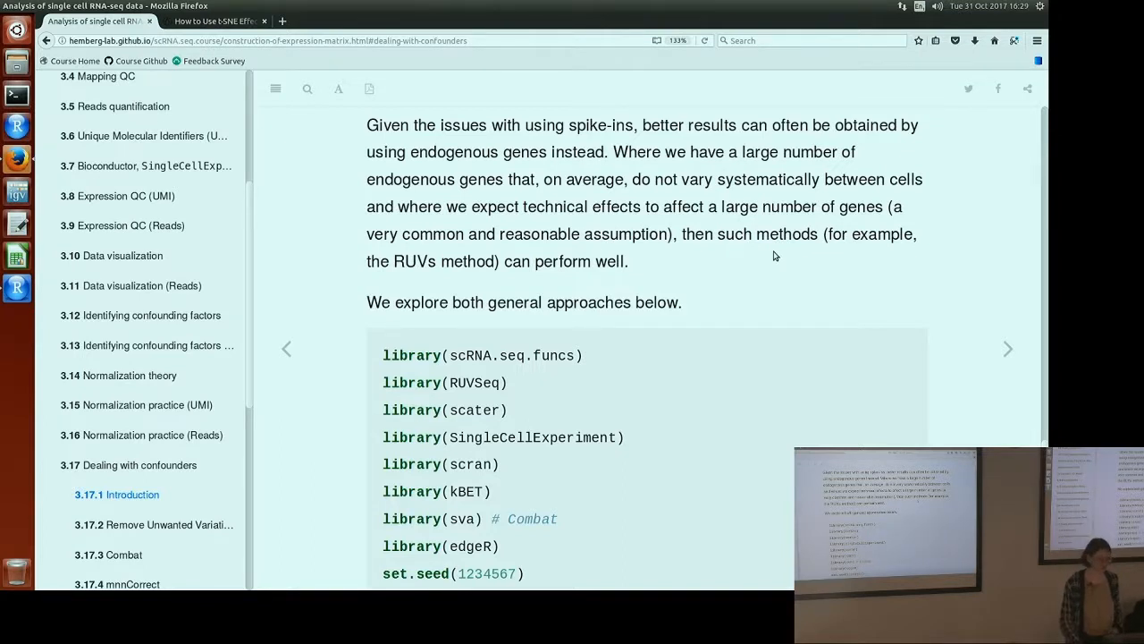
mouse_move(783, 259)
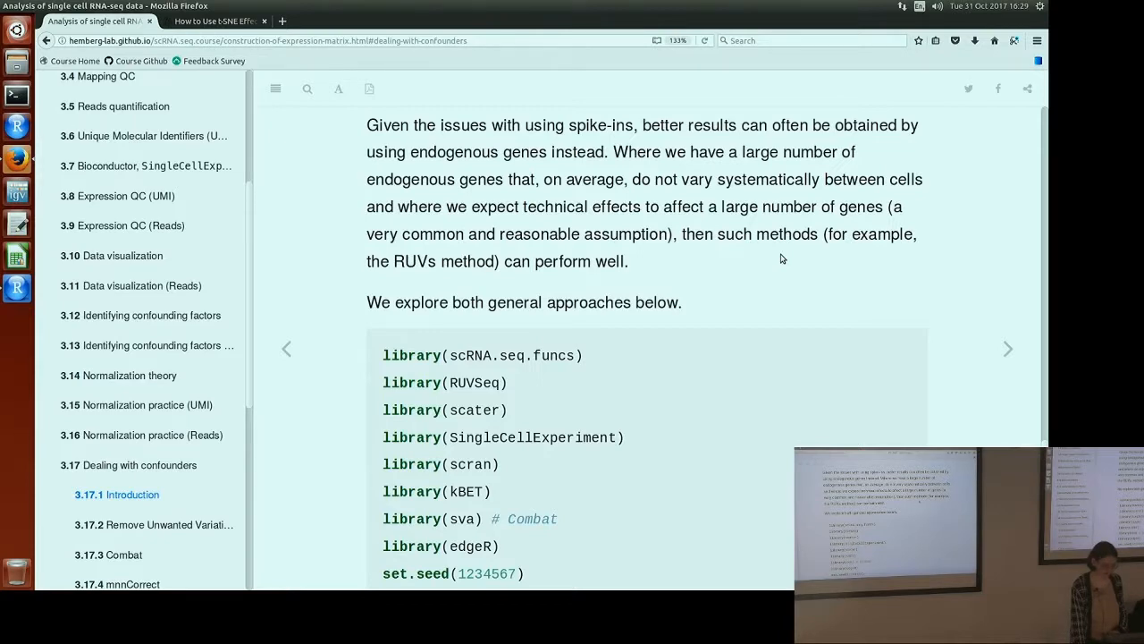
scroll(down, 3)
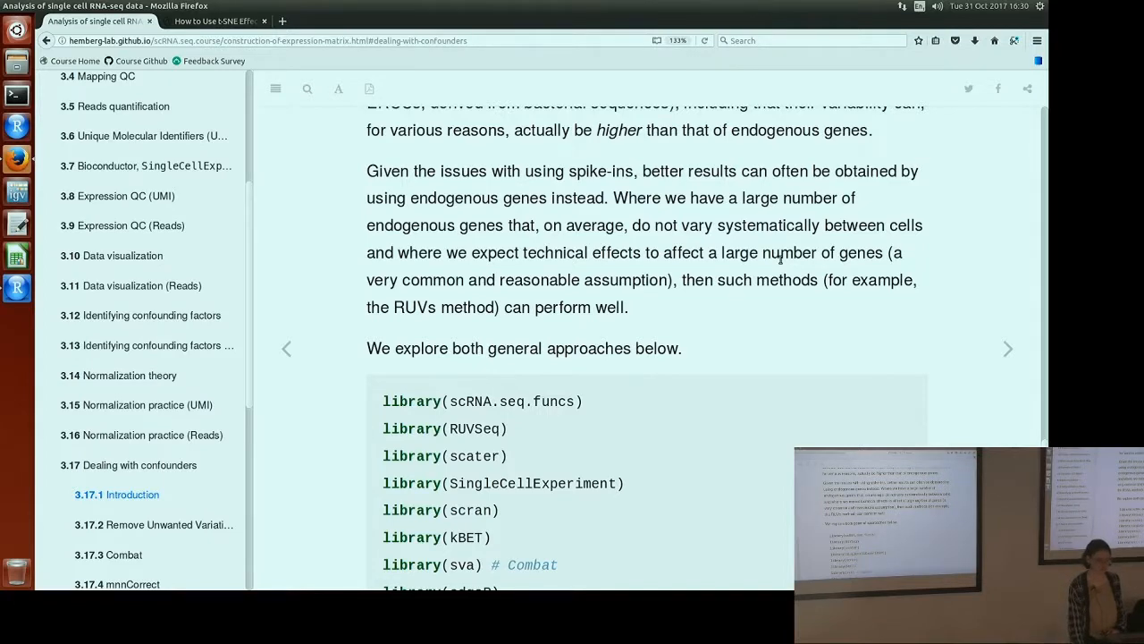
scroll(down, 3)
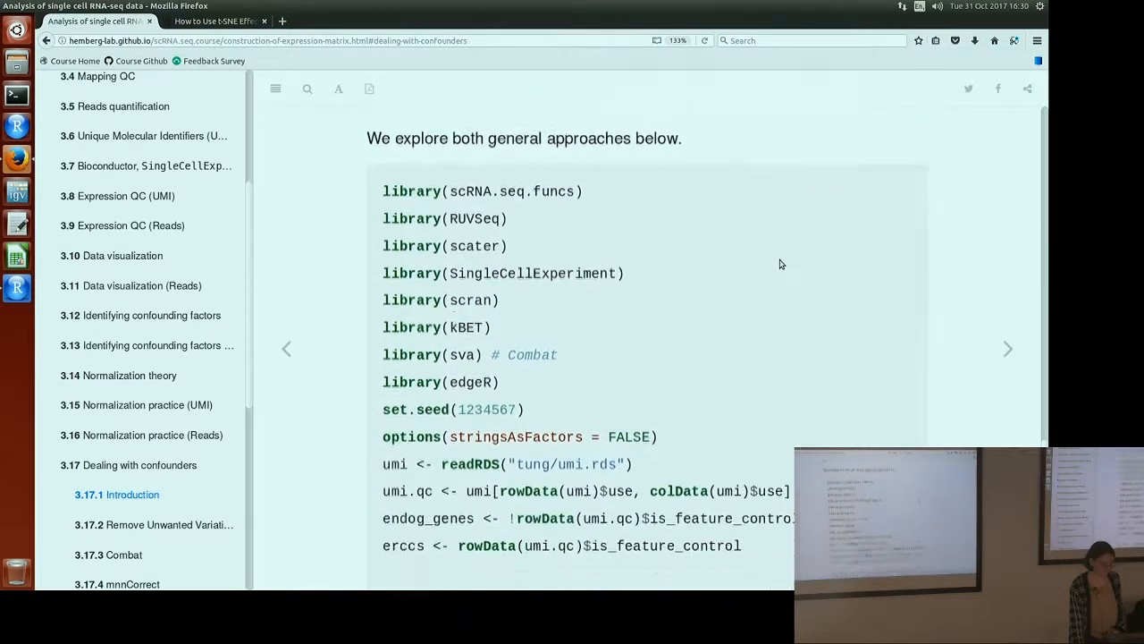
scroll(down, 3)
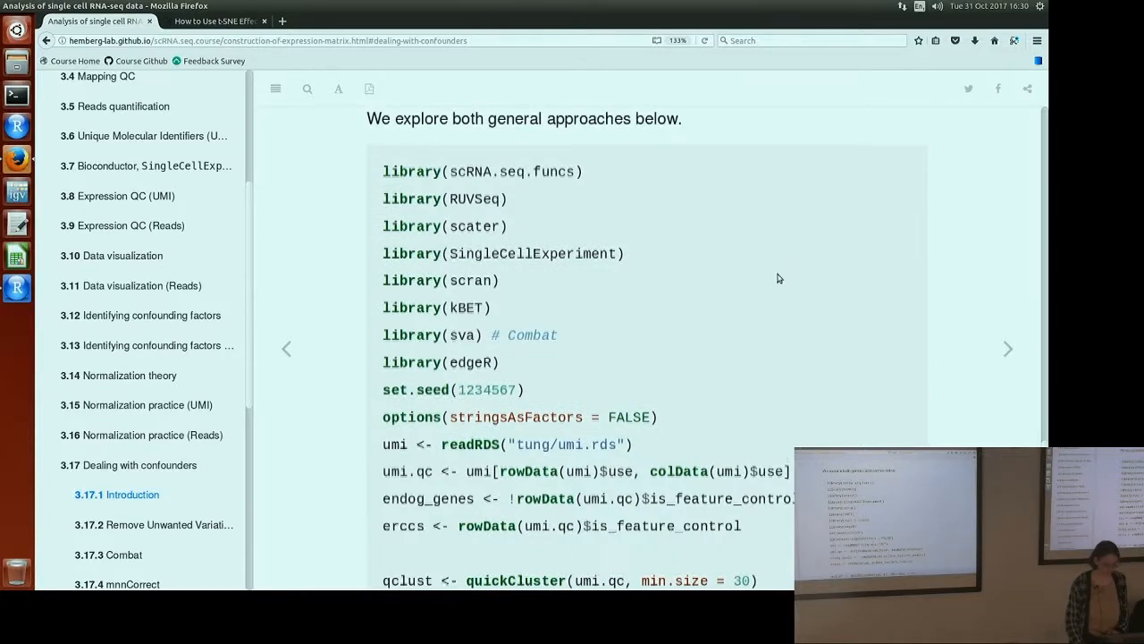
scroll(down, 3)
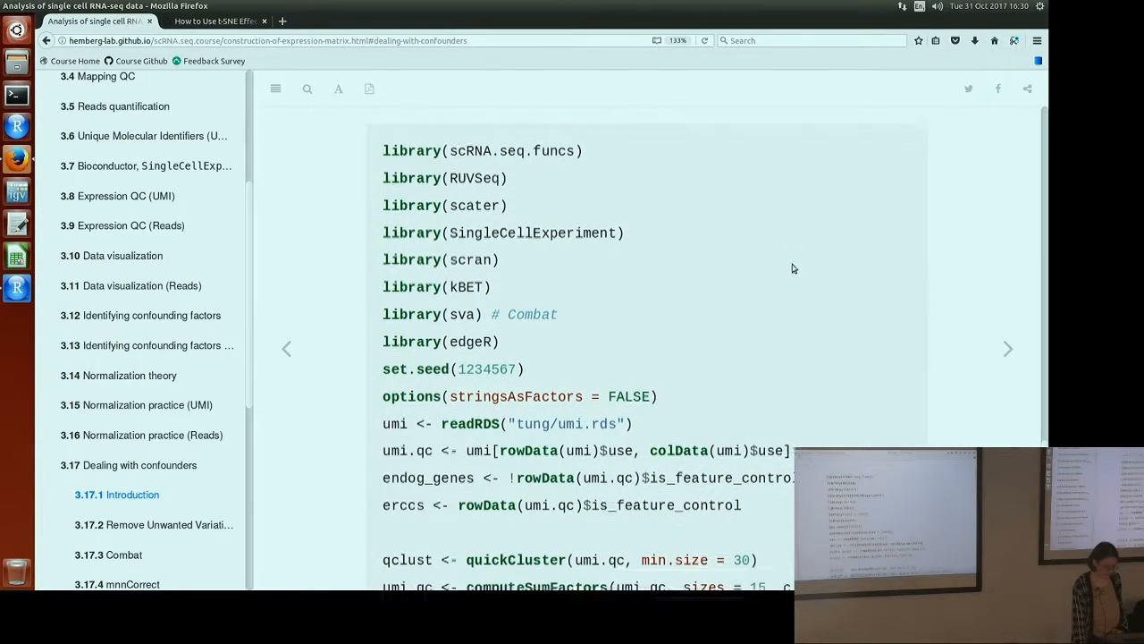
scroll(down, 3)
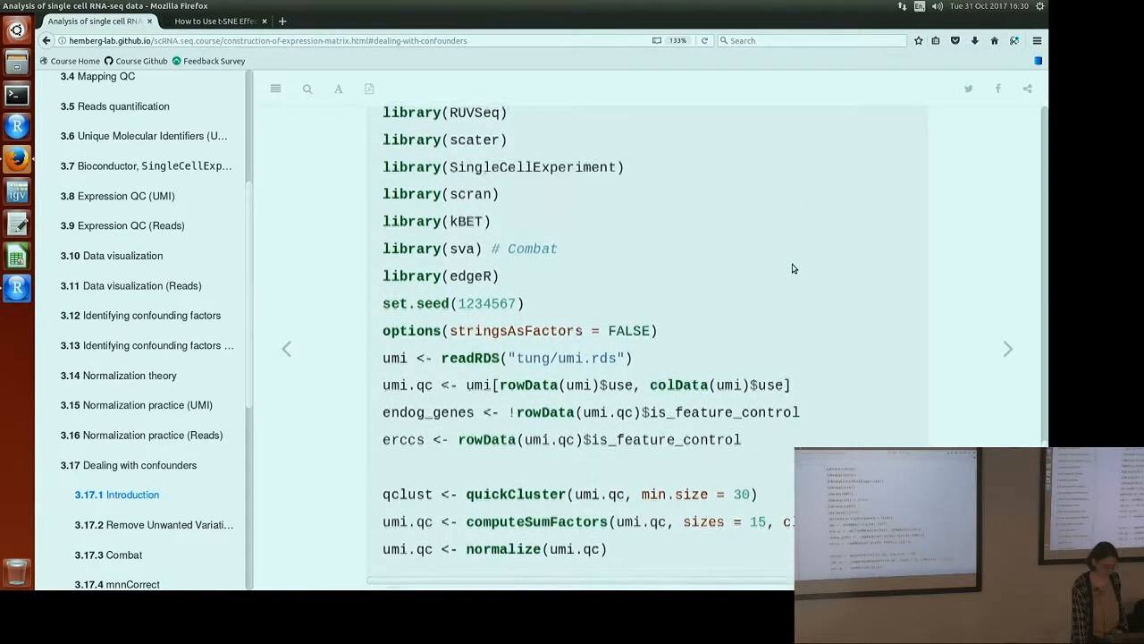
scroll(down, 3)
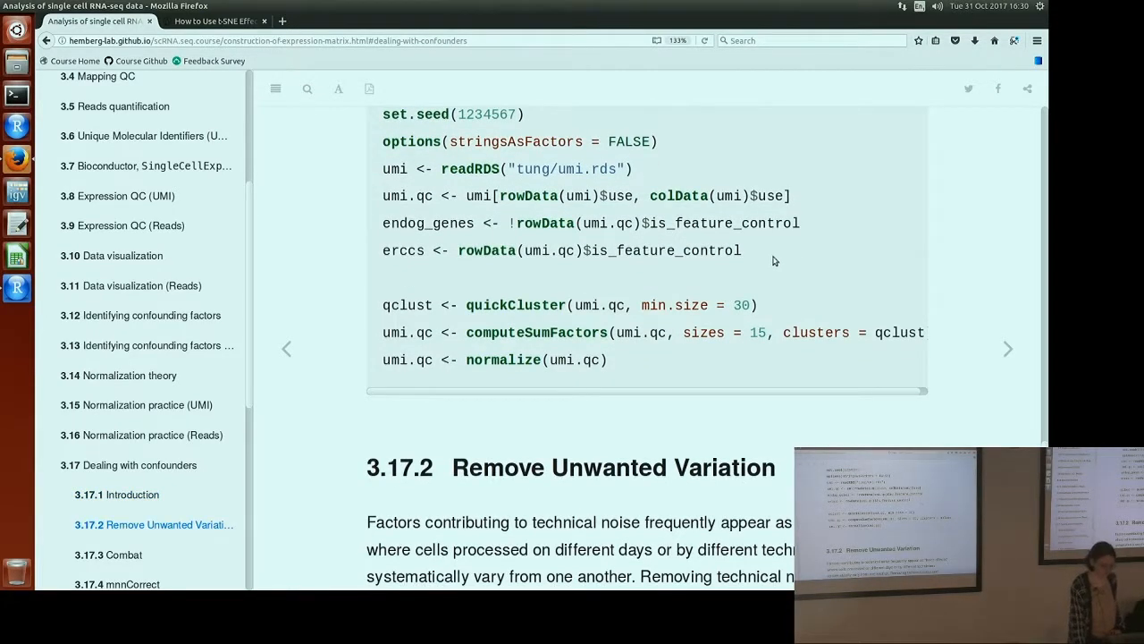
scroll(down, 3)
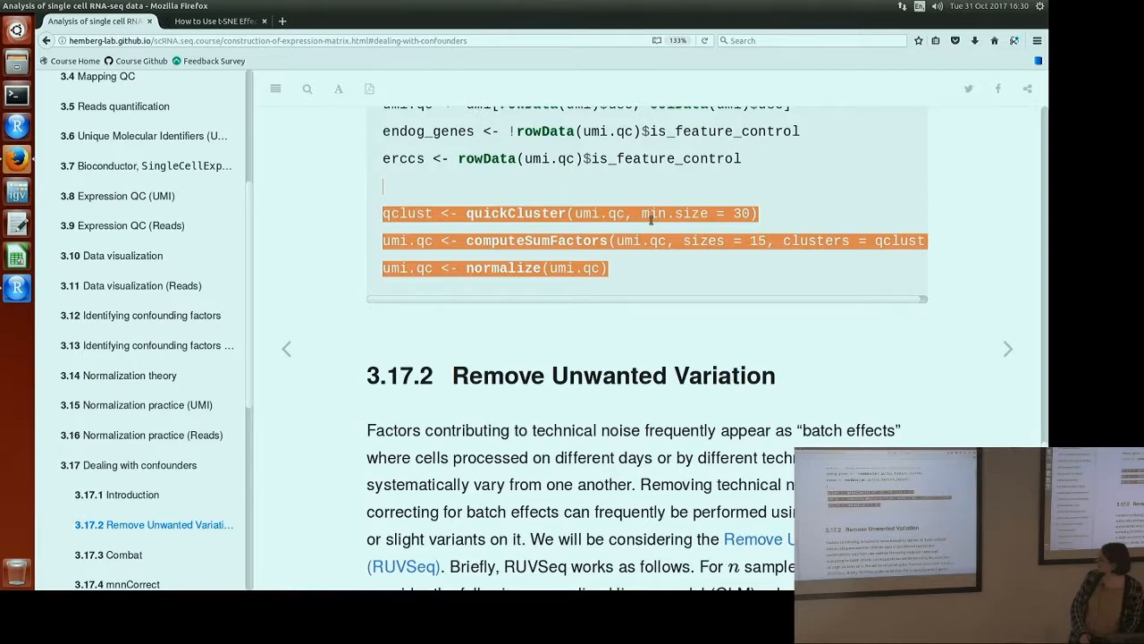
- Scroll to the RUVSeq model, its RUVg/RUVs/RUVr approaches and the start of the RUVg subsection
click(666, 270)
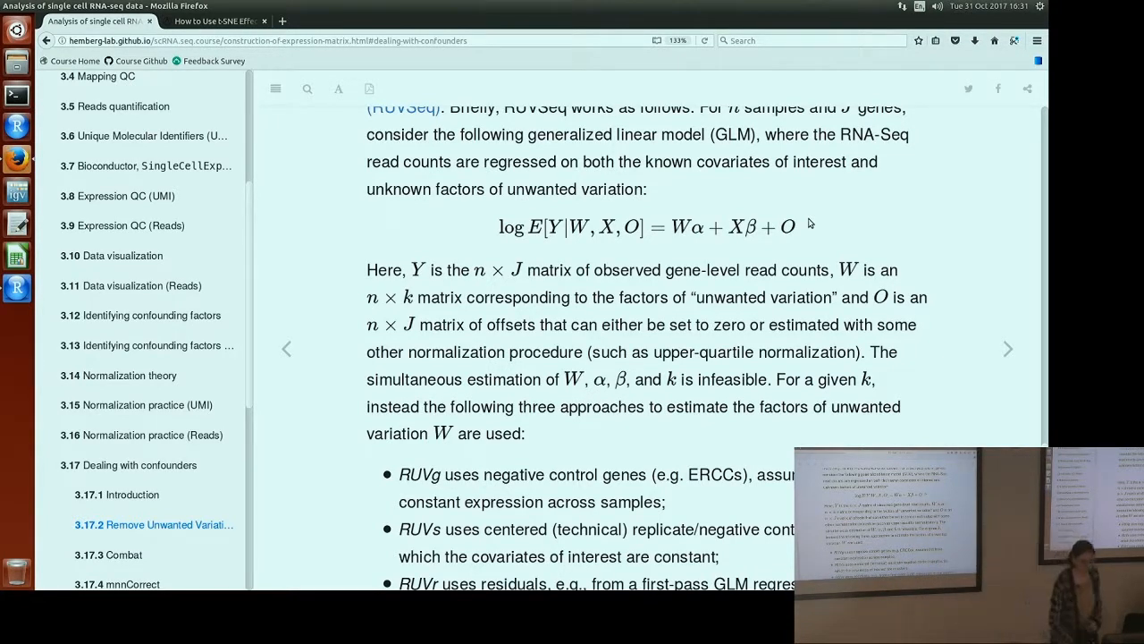
scroll(down, 3)
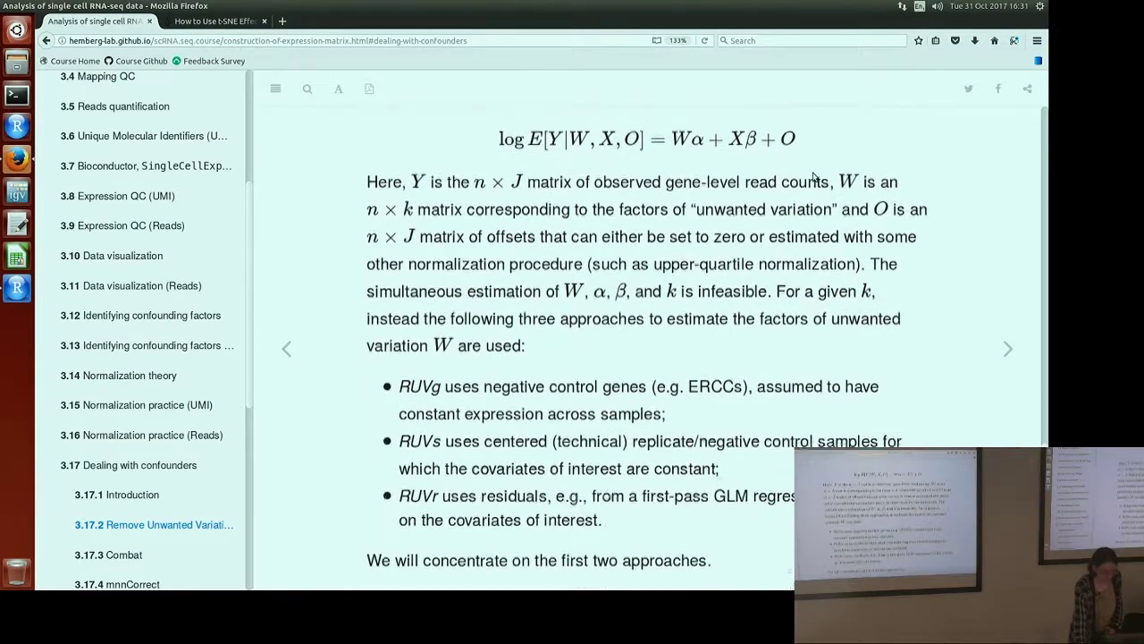
scroll(down, 3)
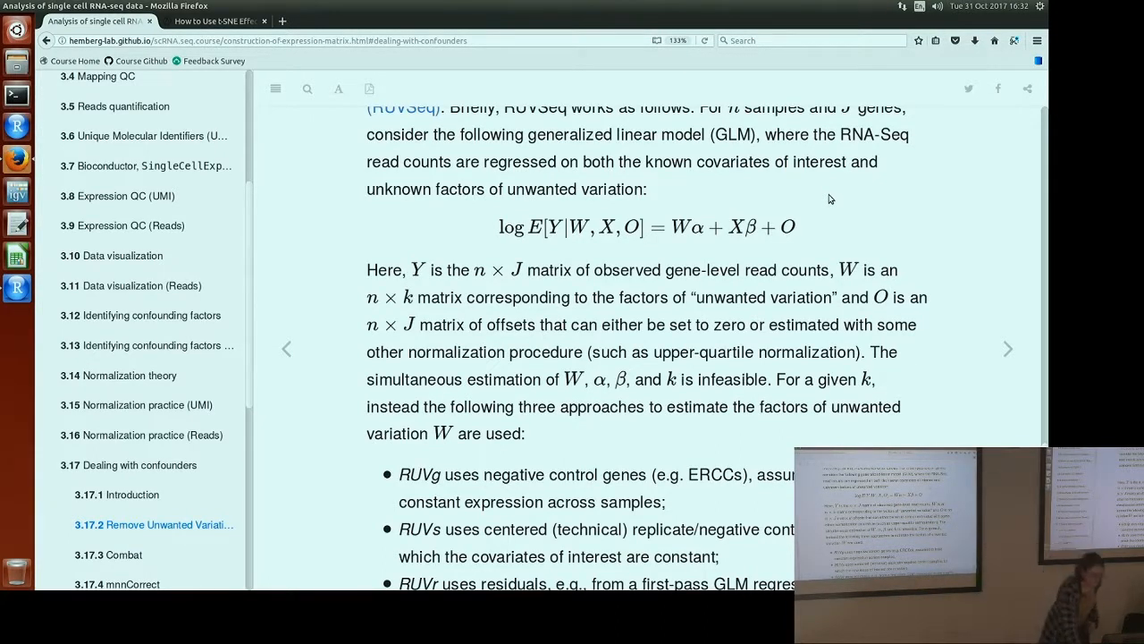
scroll(down, 3)
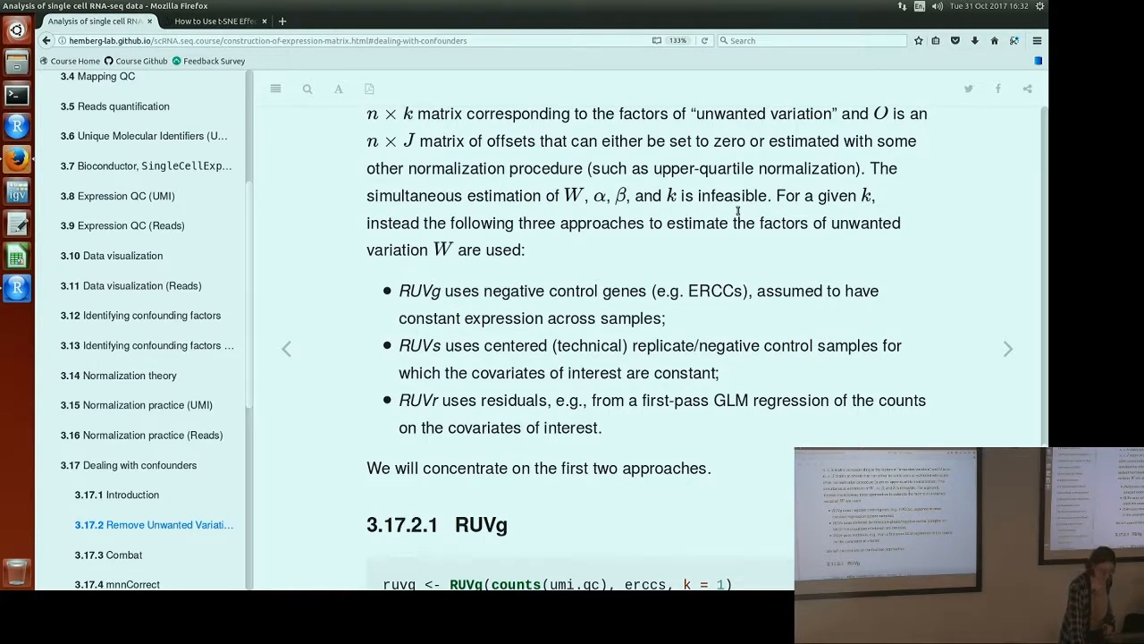
- Scroll through the RUVg code for k = 1 and k = 10 to the '3.17.2.2 RUVs' heading
scroll(down, 3)
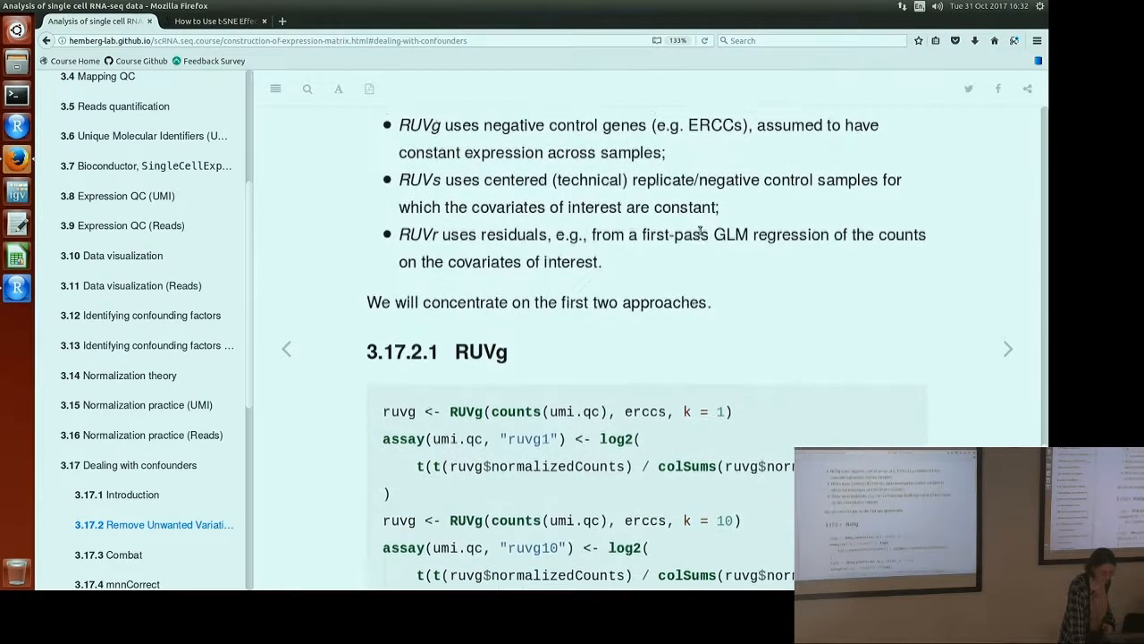
scroll(down, 3)
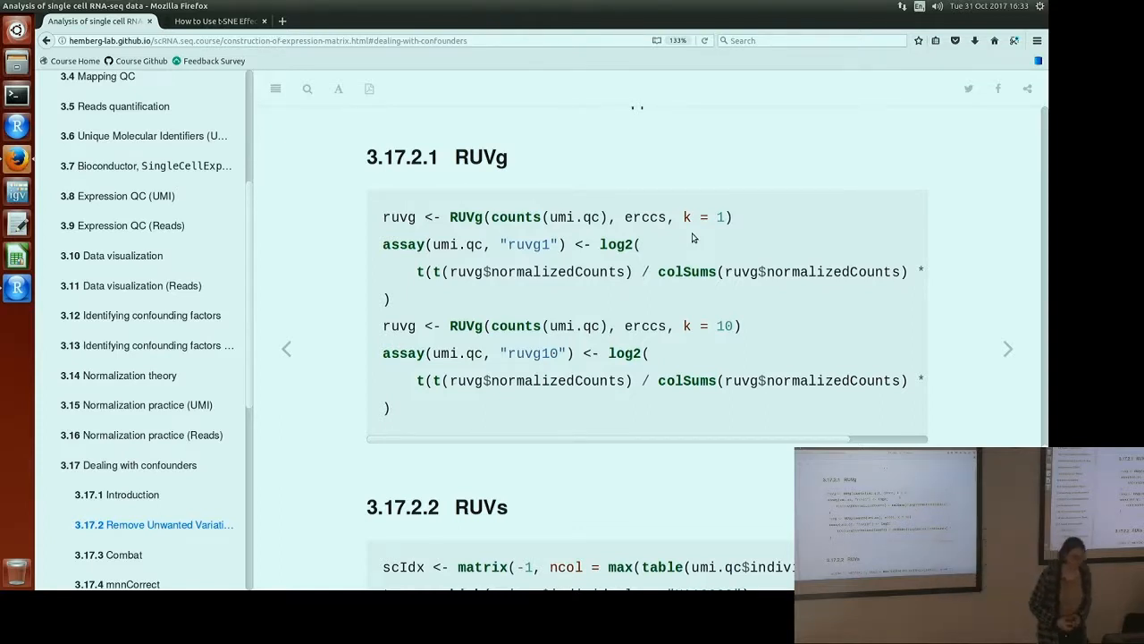
mouse_move(704, 221)
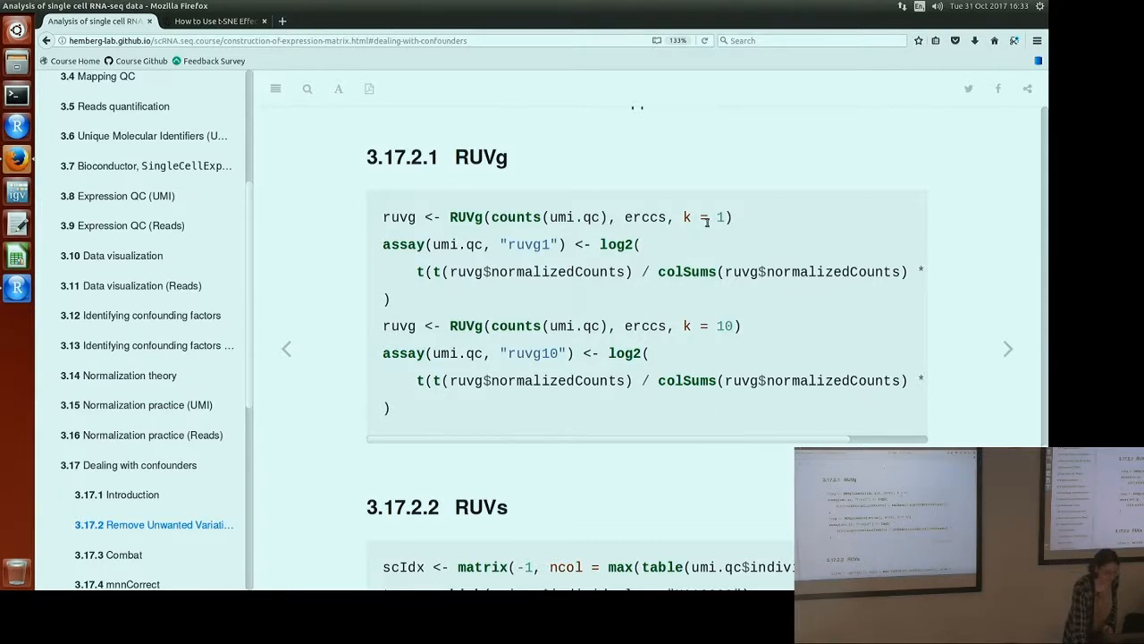
scroll(down, 3)
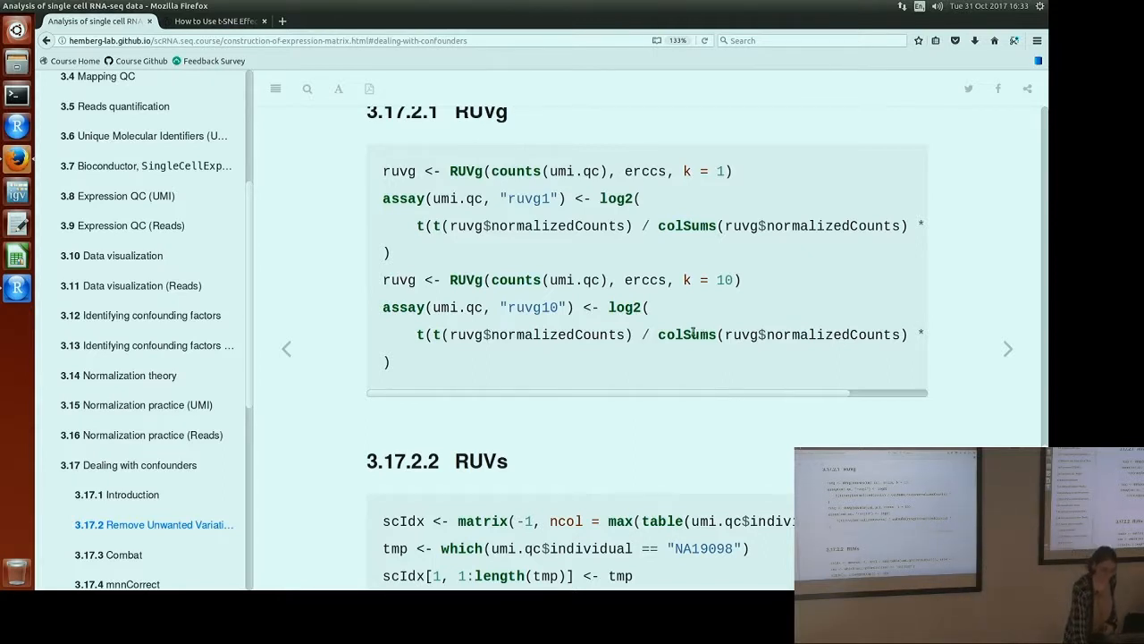
scroll(down, 3)
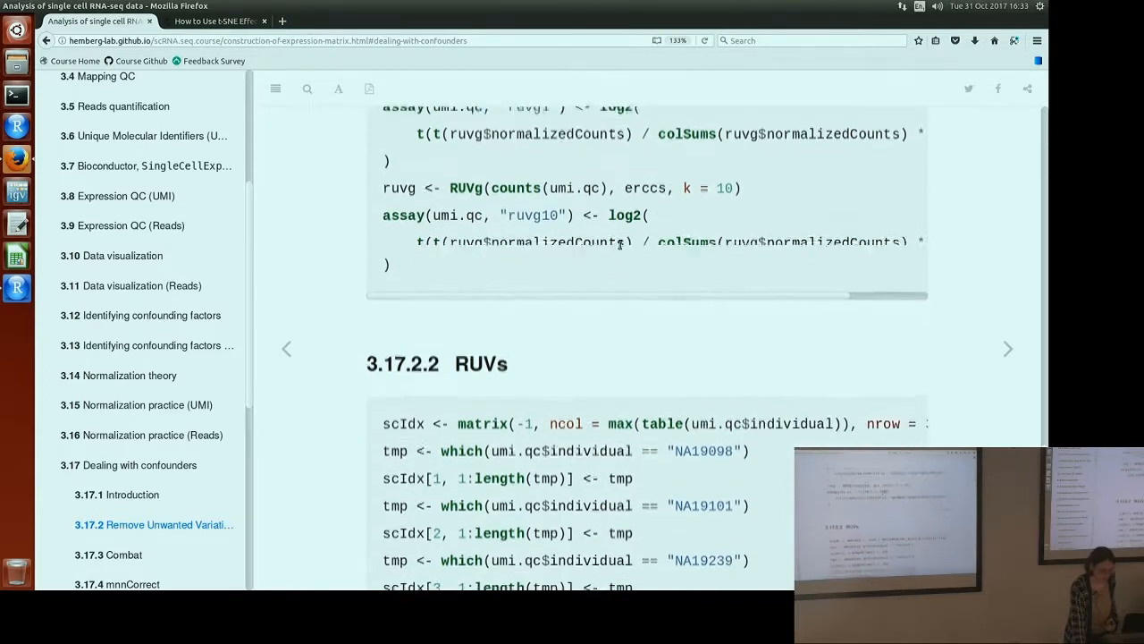
- Scroll through the RUVs code for k = 1 and k = 10 until the '3.17.3 Combat' heading appears
scroll(down, 3)
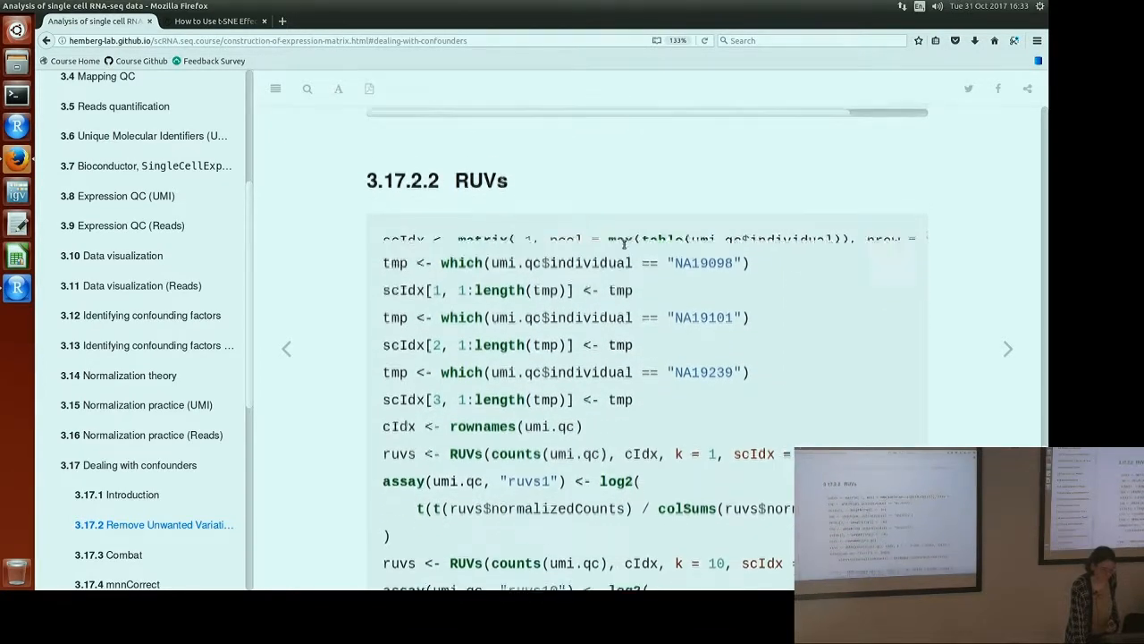
scroll(down, 3)
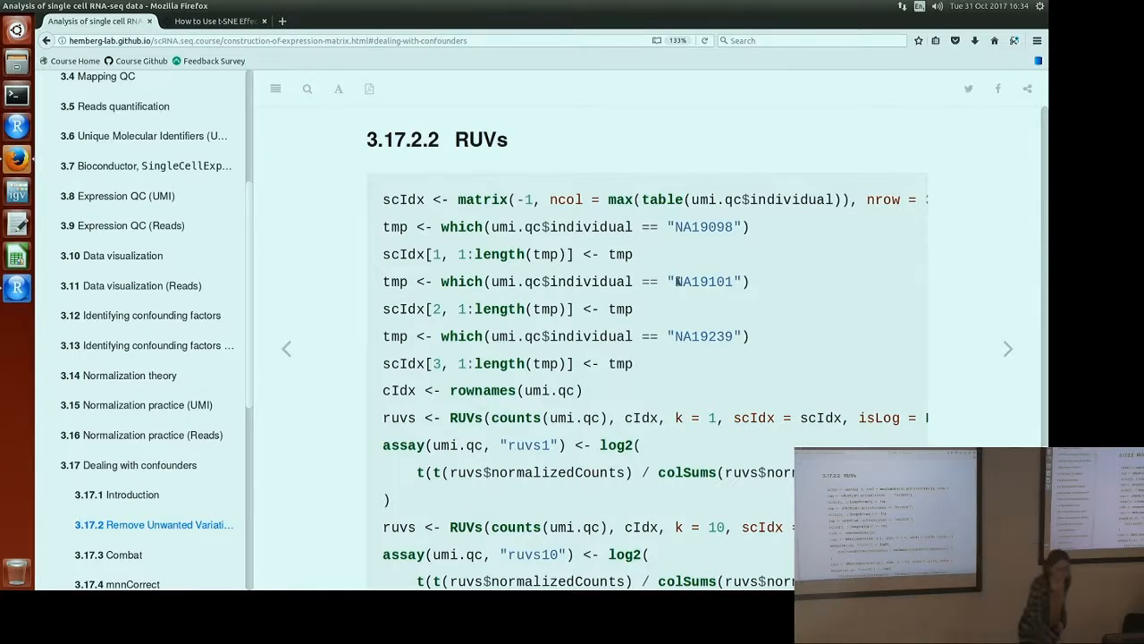
scroll(down, 3)
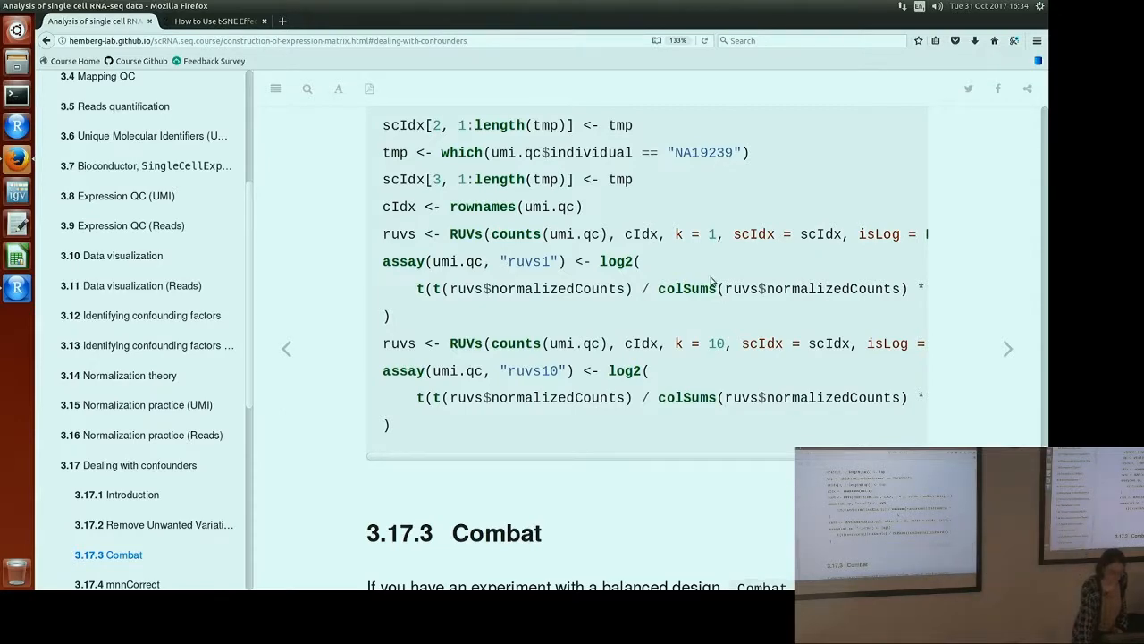
- Scroll through the Combat explanation and ComBat code block down to the Exercise 1 heading
scroll(down, 3)
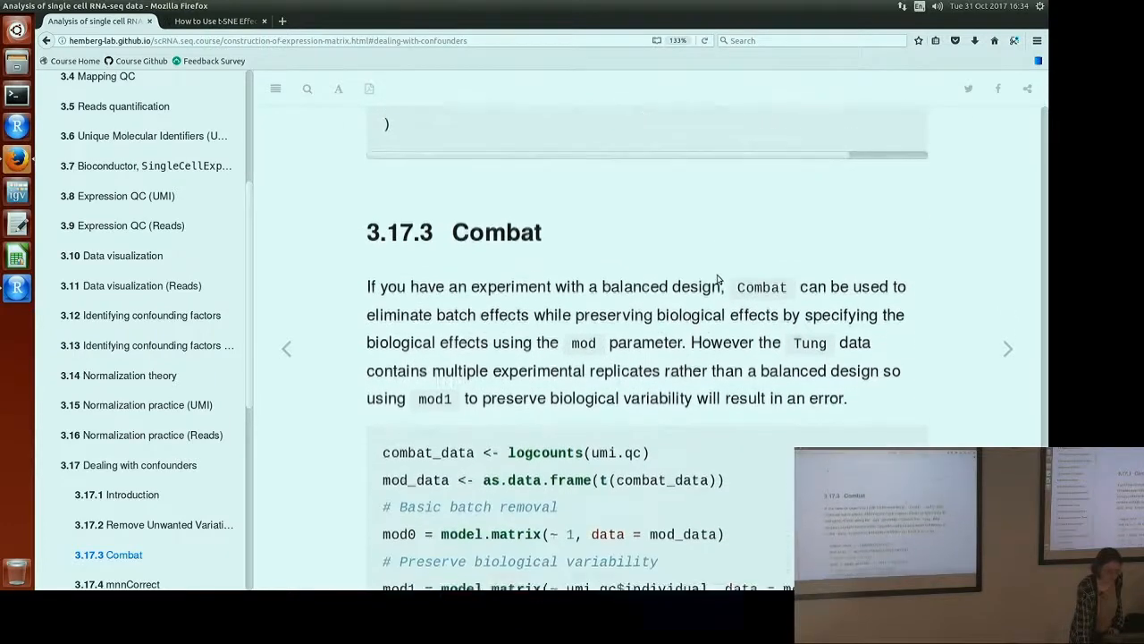
scroll(down, 3)
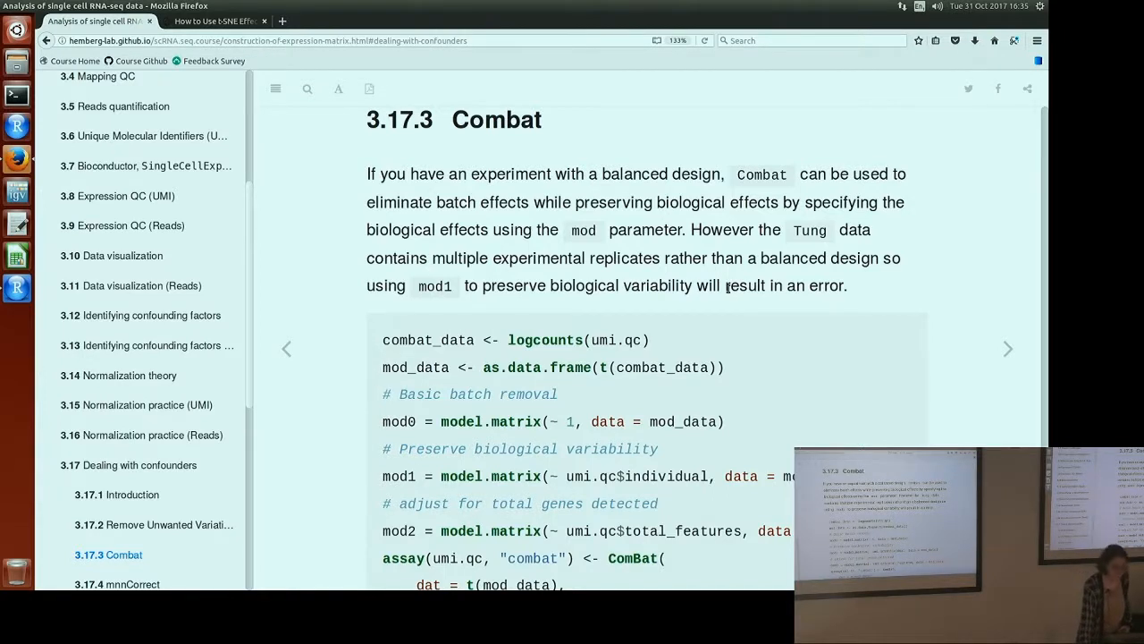
scroll(down, 3)
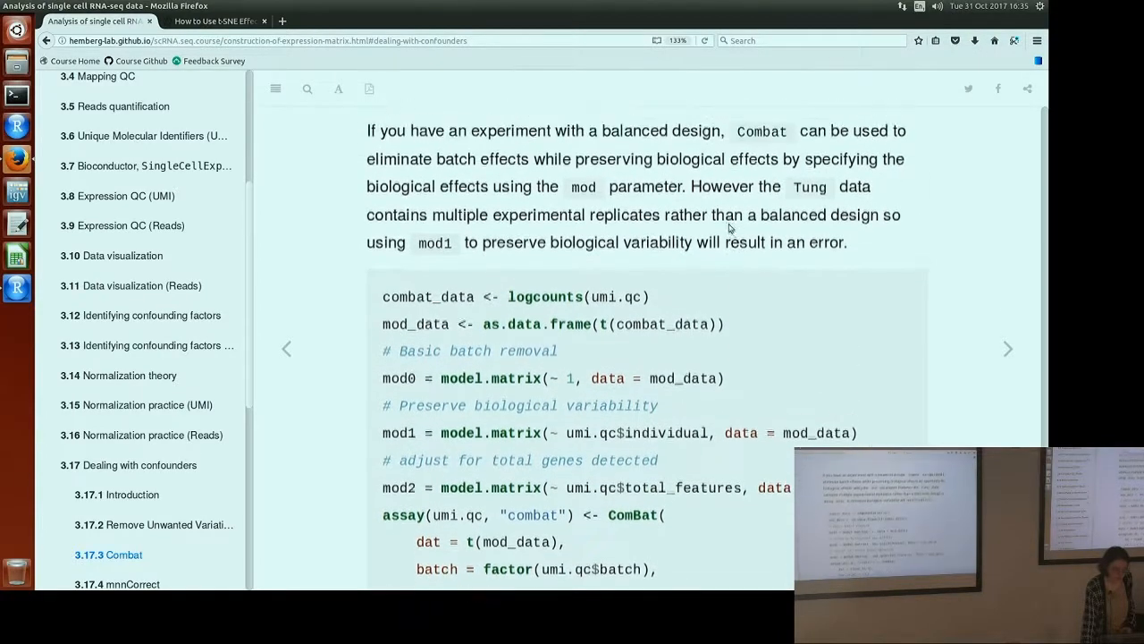
scroll(down, 3)
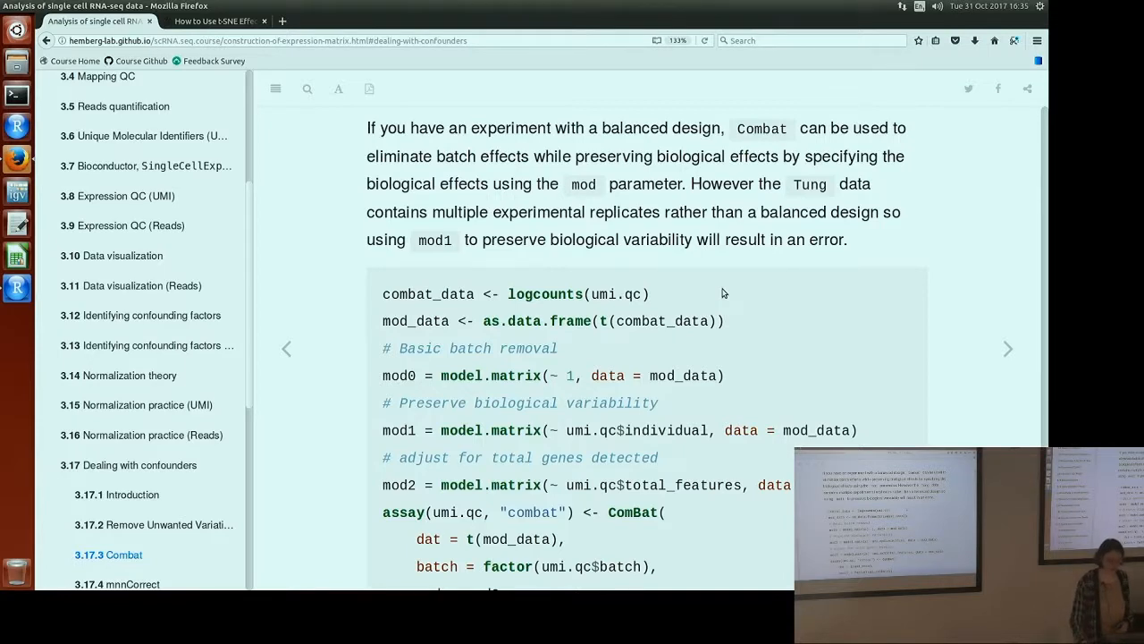
scroll(down, 3)
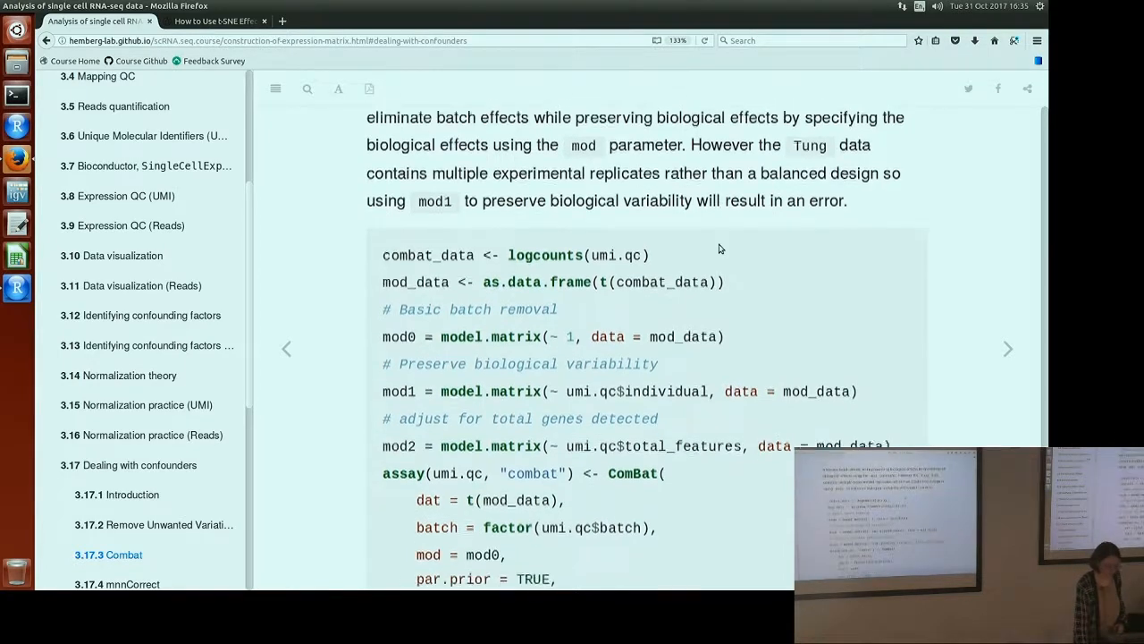
scroll(down, 3)
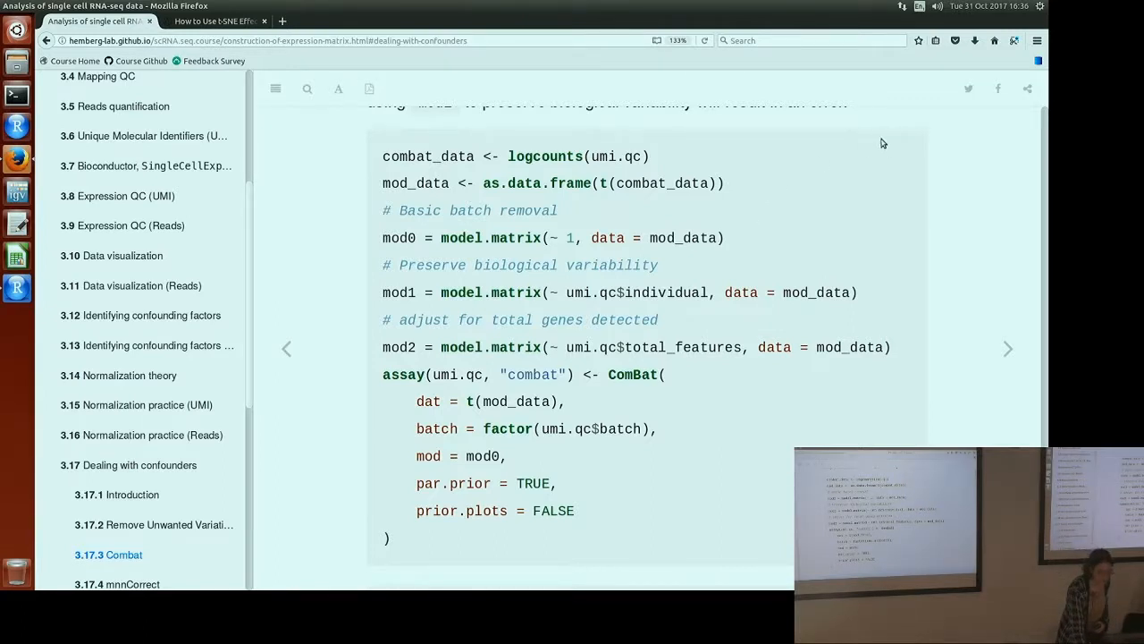
scroll(down, 3)
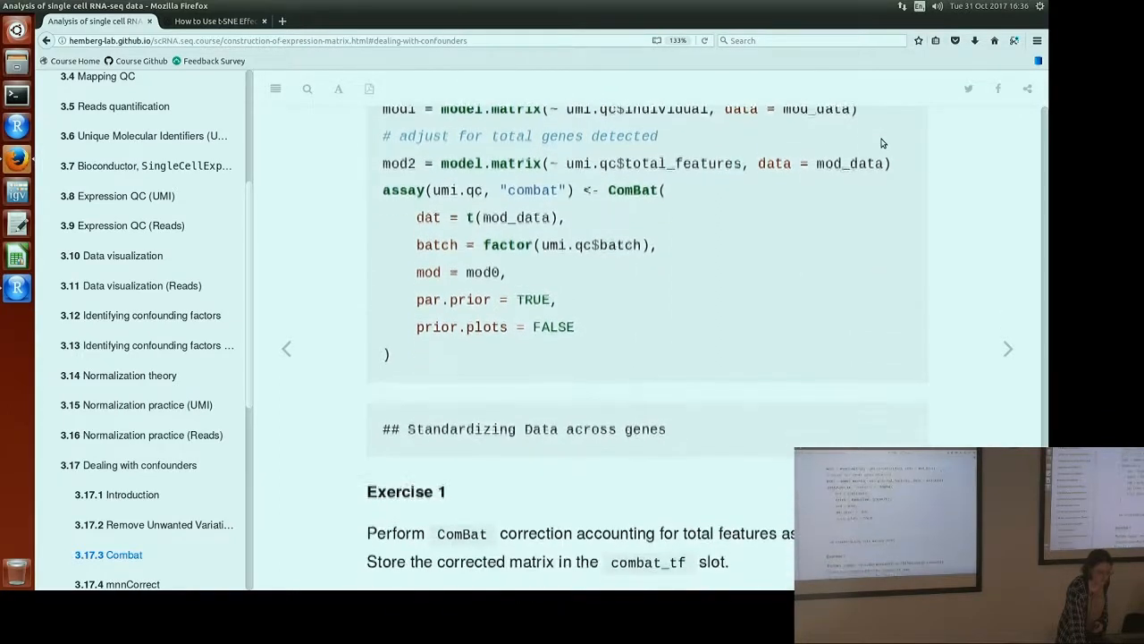
- Scroll past Exercise 1's ComBat-with-total-features task to the 3.17.4 mnnCorrect heading
scroll(down, 3)
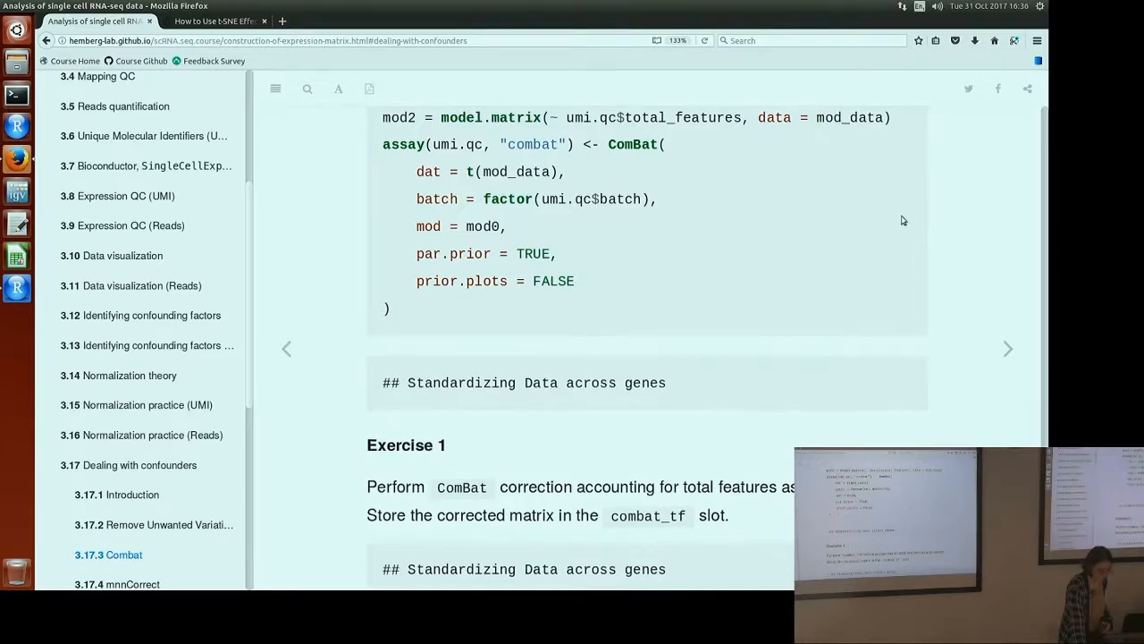
scroll(down, 3)
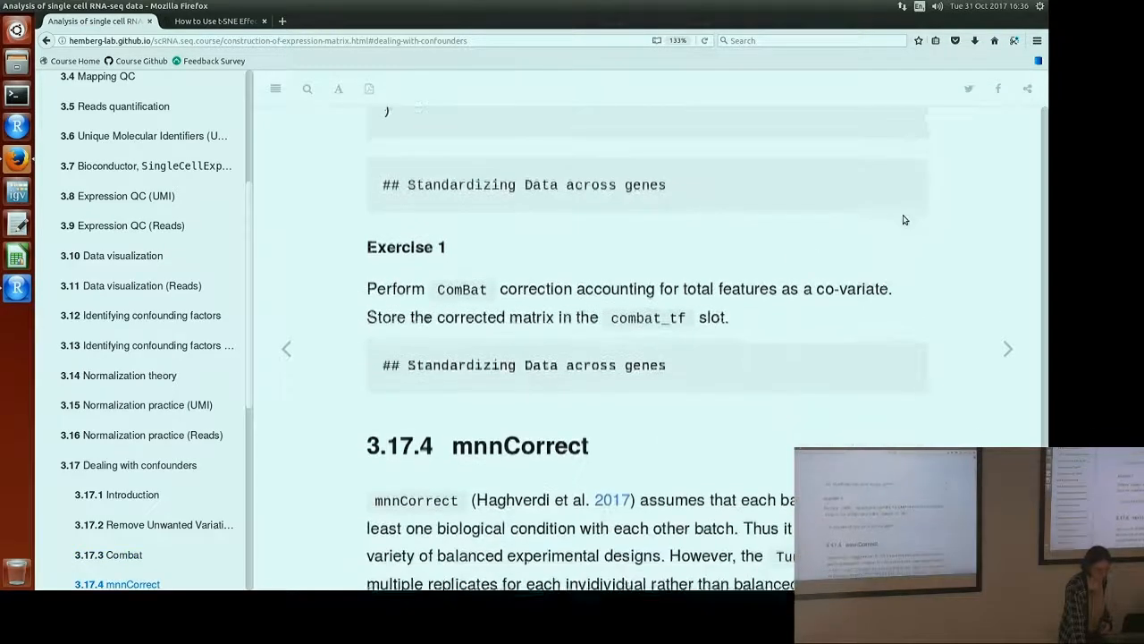